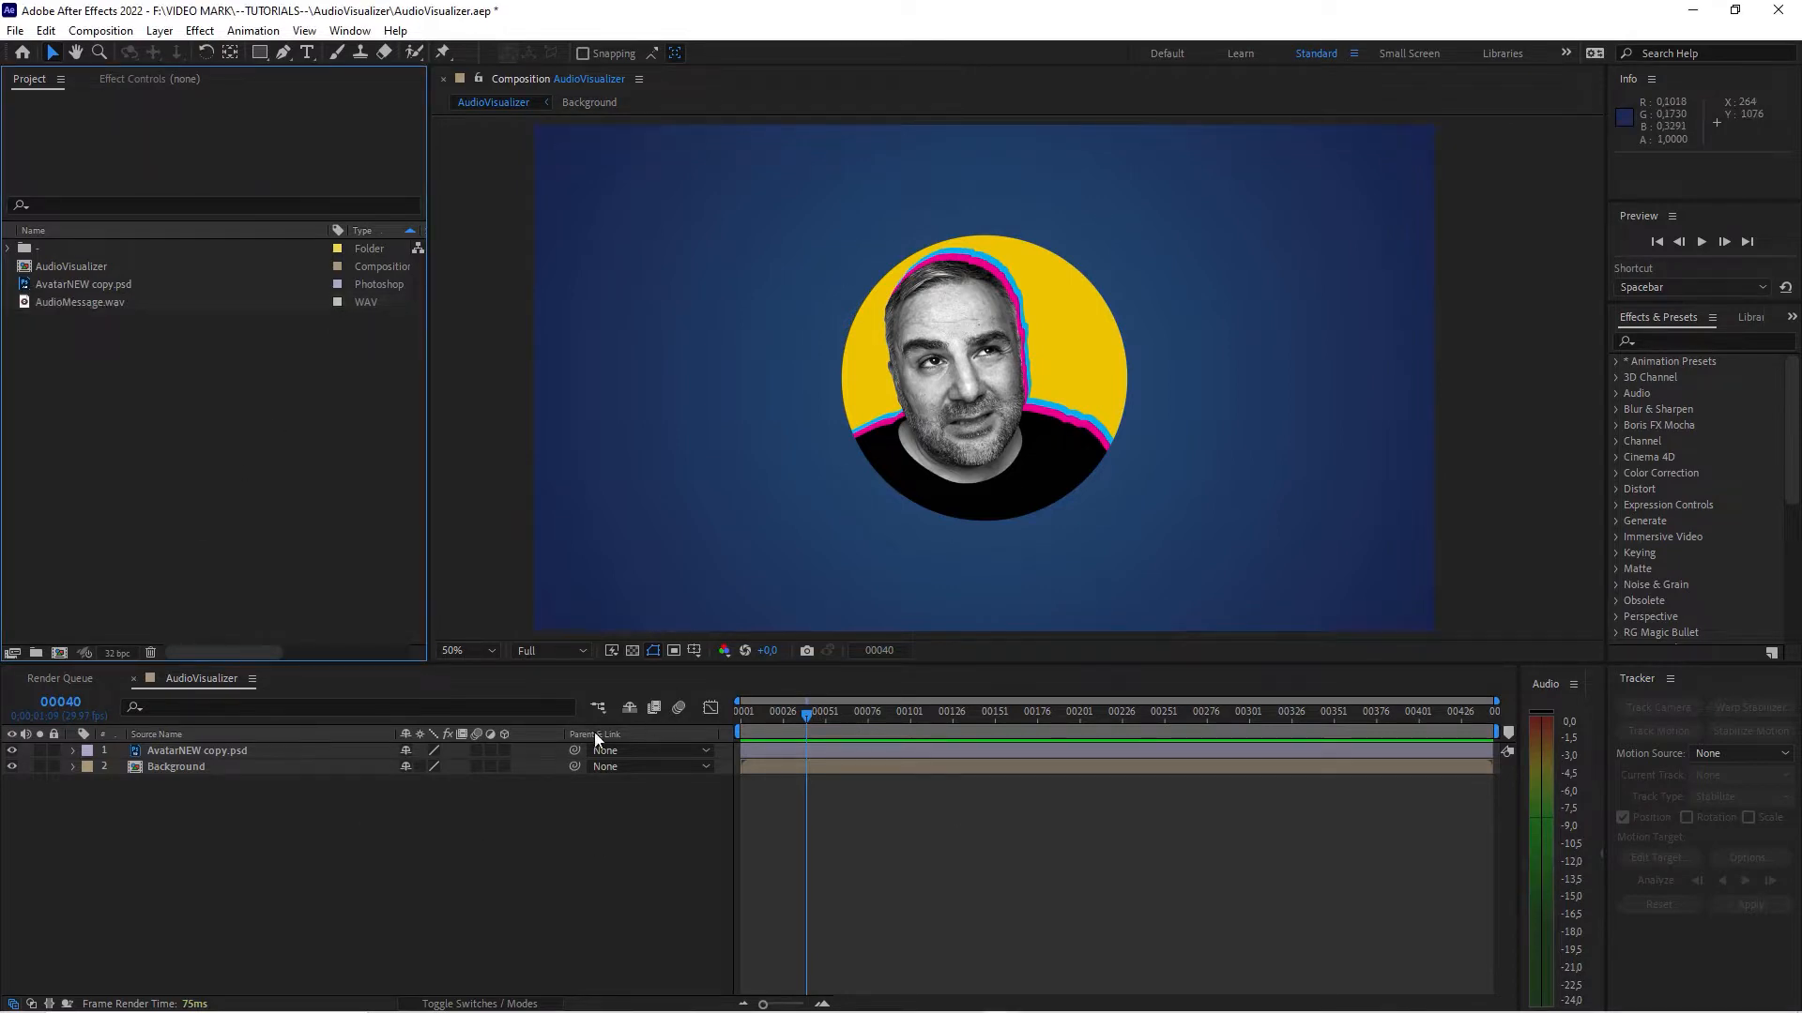
Add AudioMessage.wav below the avatar and background layers, briefly showing its waveform with L
{"action": "left_click", "coordinate": [195, 750]}
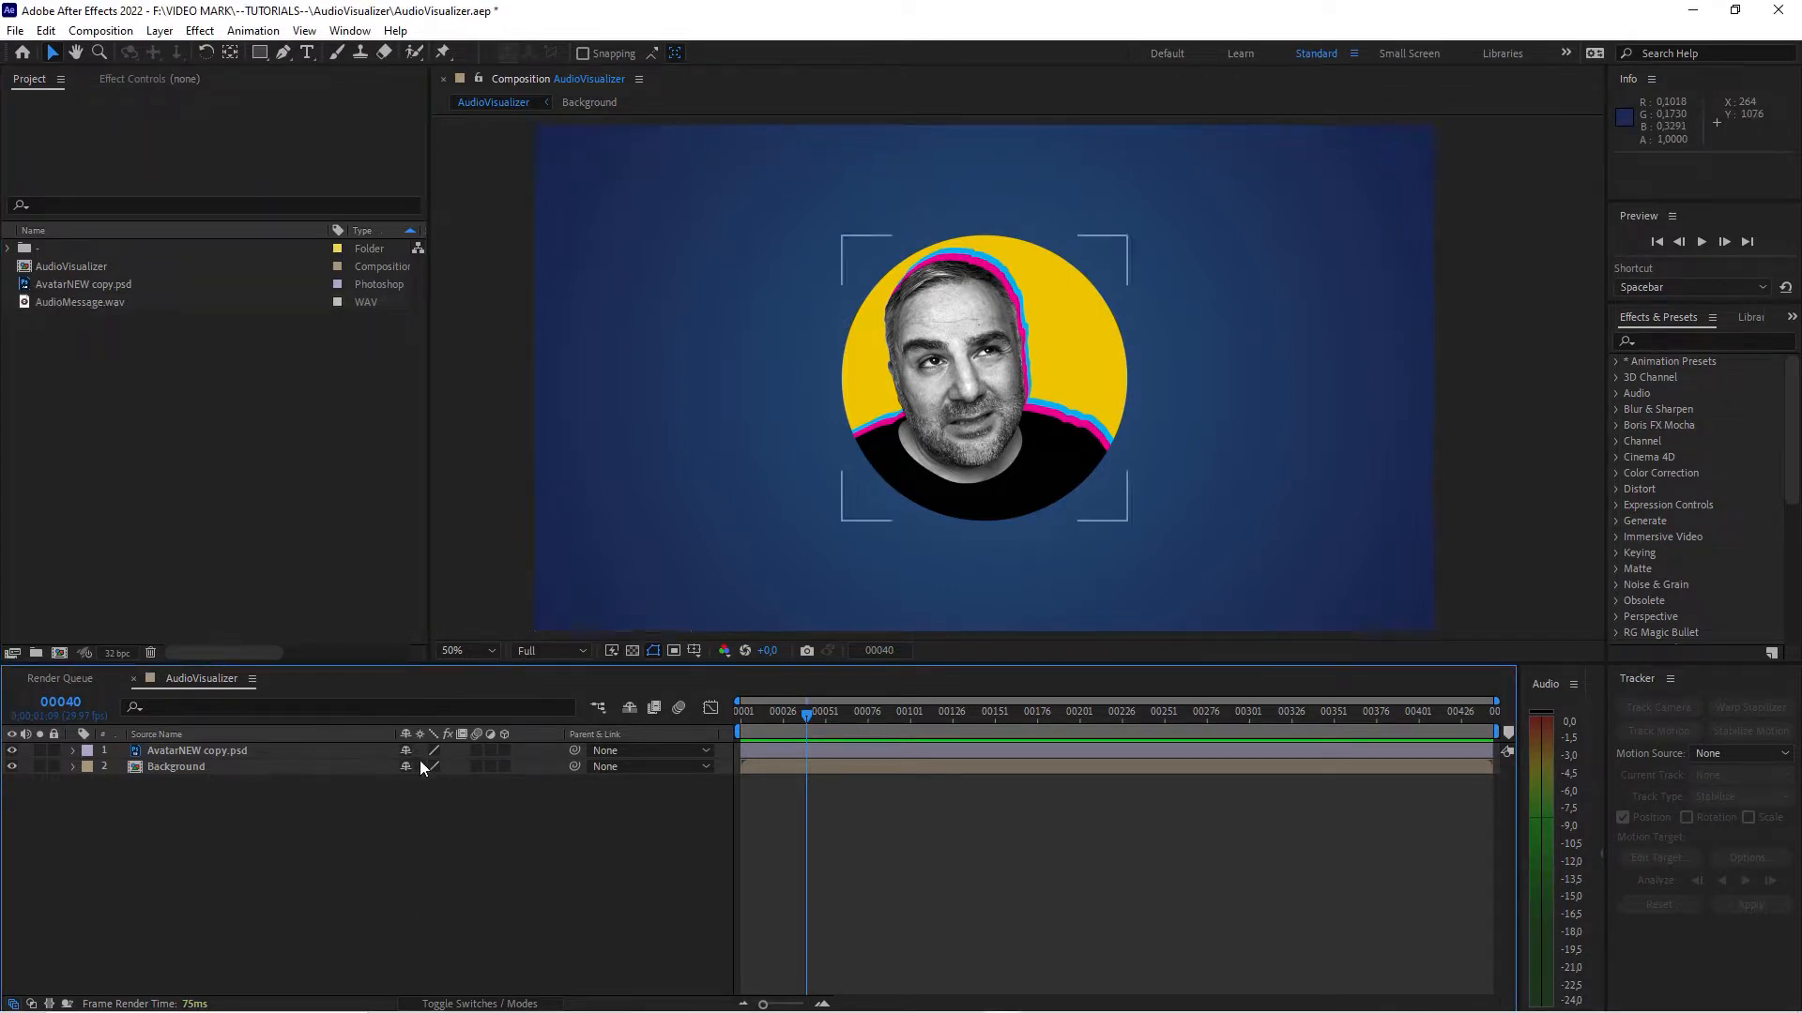
{"action": "left_click", "coordinate": [12, 766]}
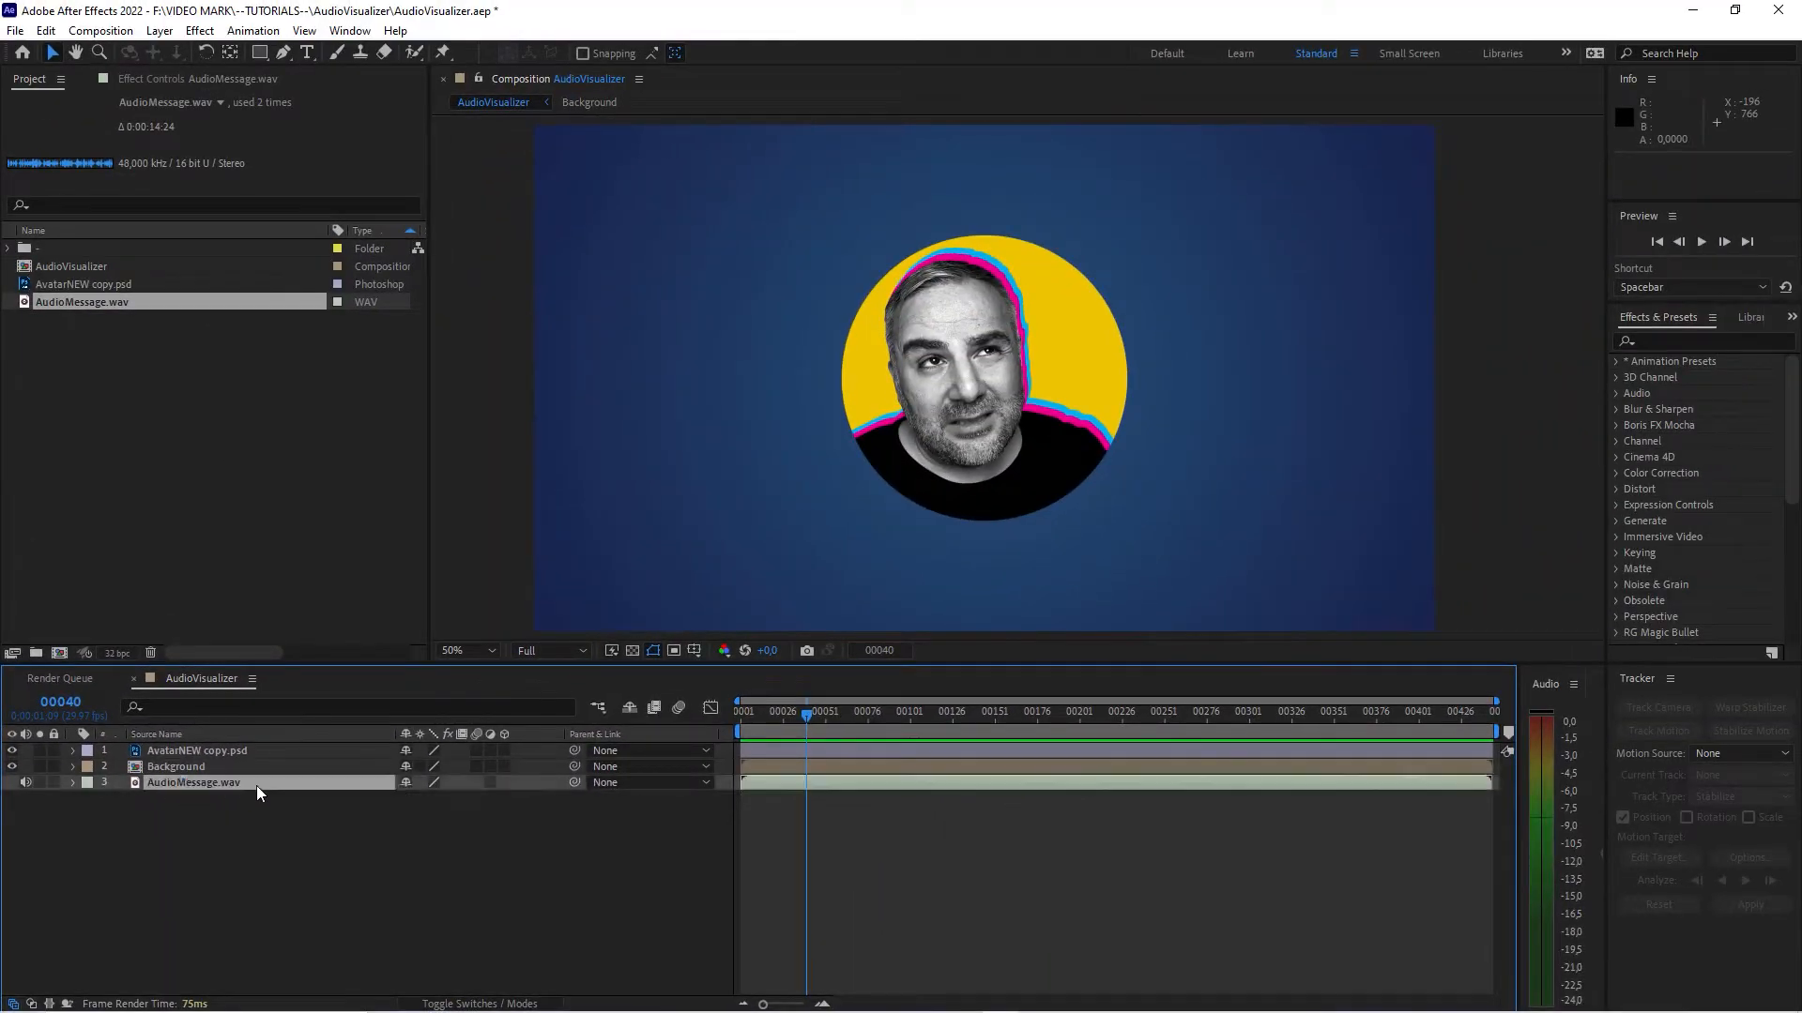
{"action": "key", "text": "l"}
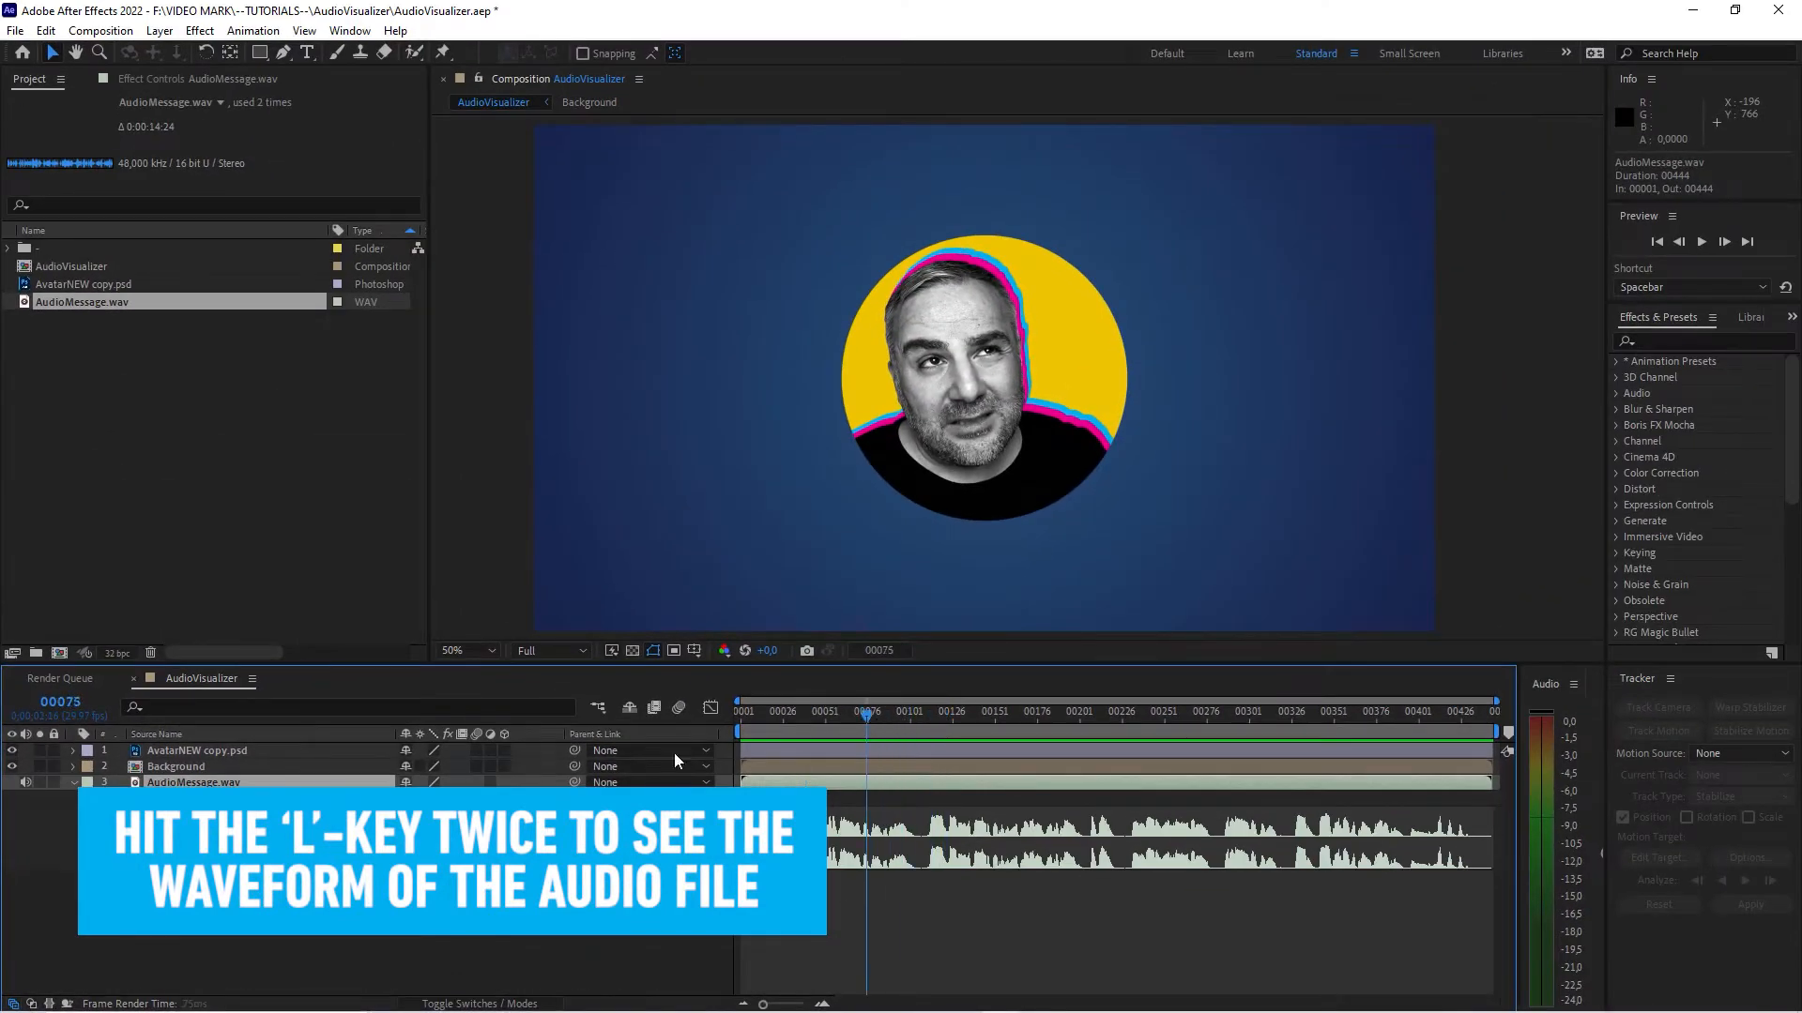
{"action": "key", "text": "l"}
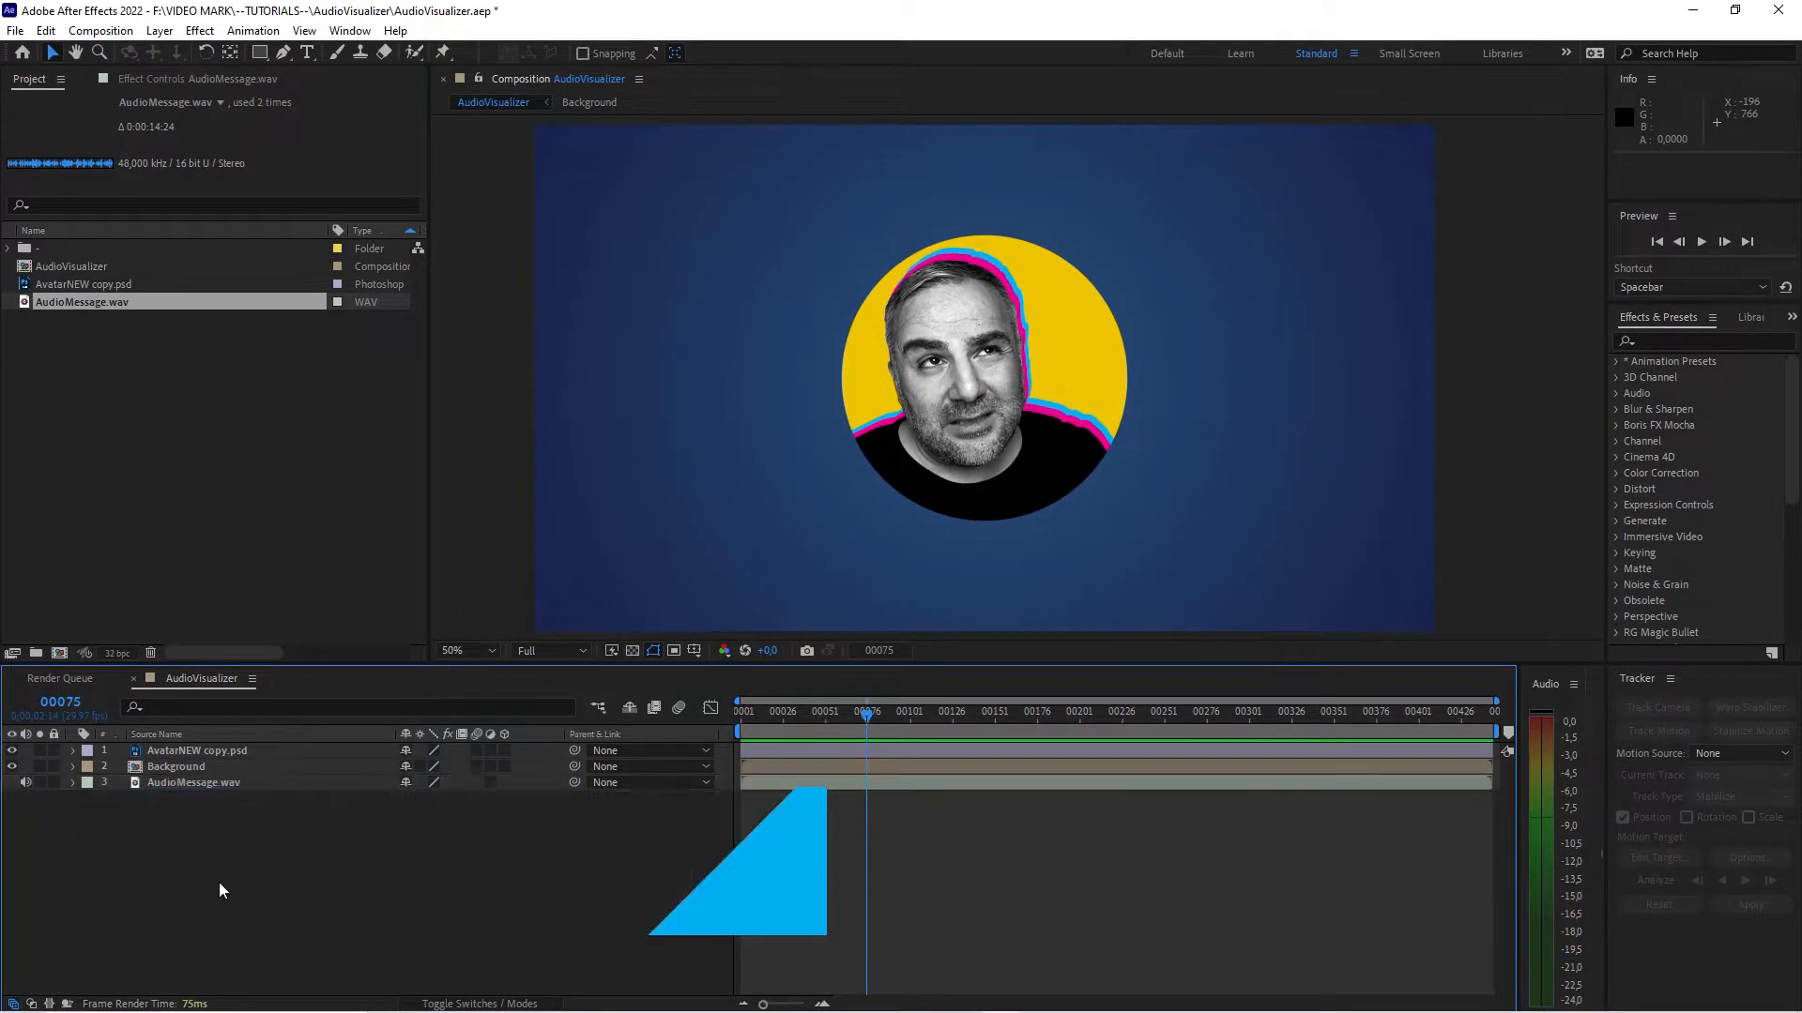
Create a full-frame solid layer named 'audio spectrum' from Layer > New > Solid
{"action": "left_click", "coordinate": [199, 30]}
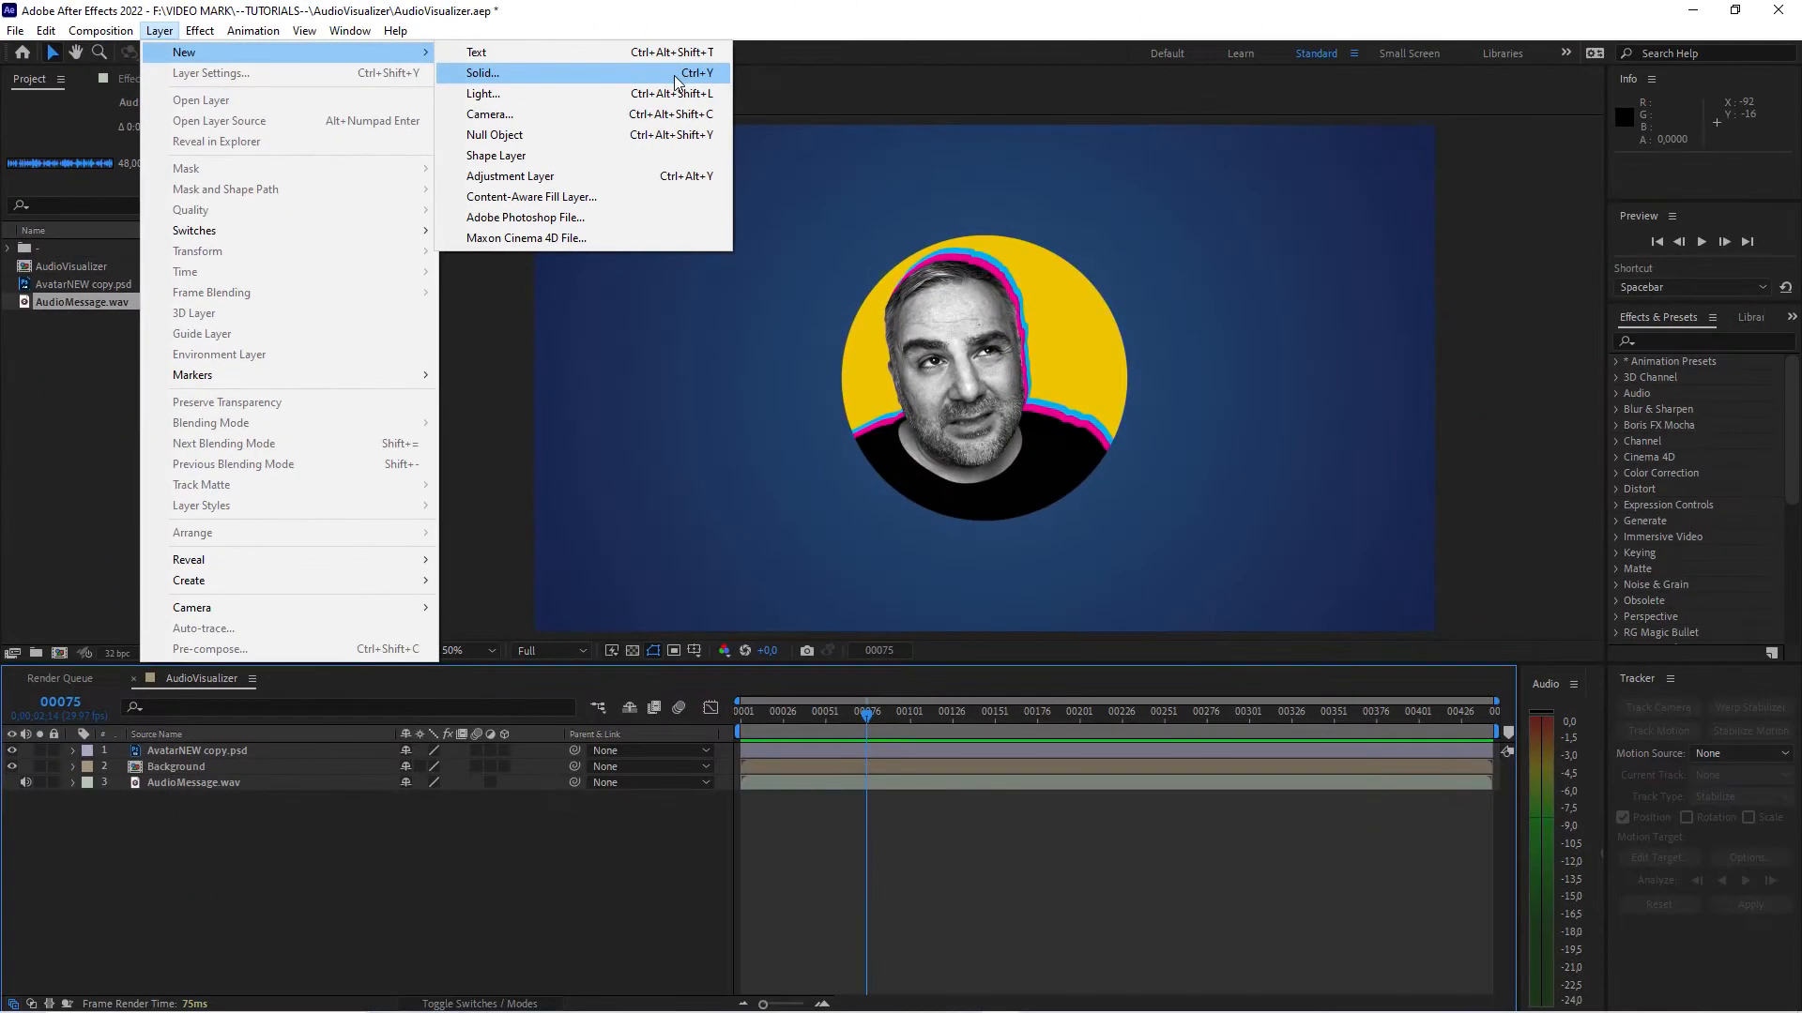
{"action": "left_click", "coordinate": [481, 72]}
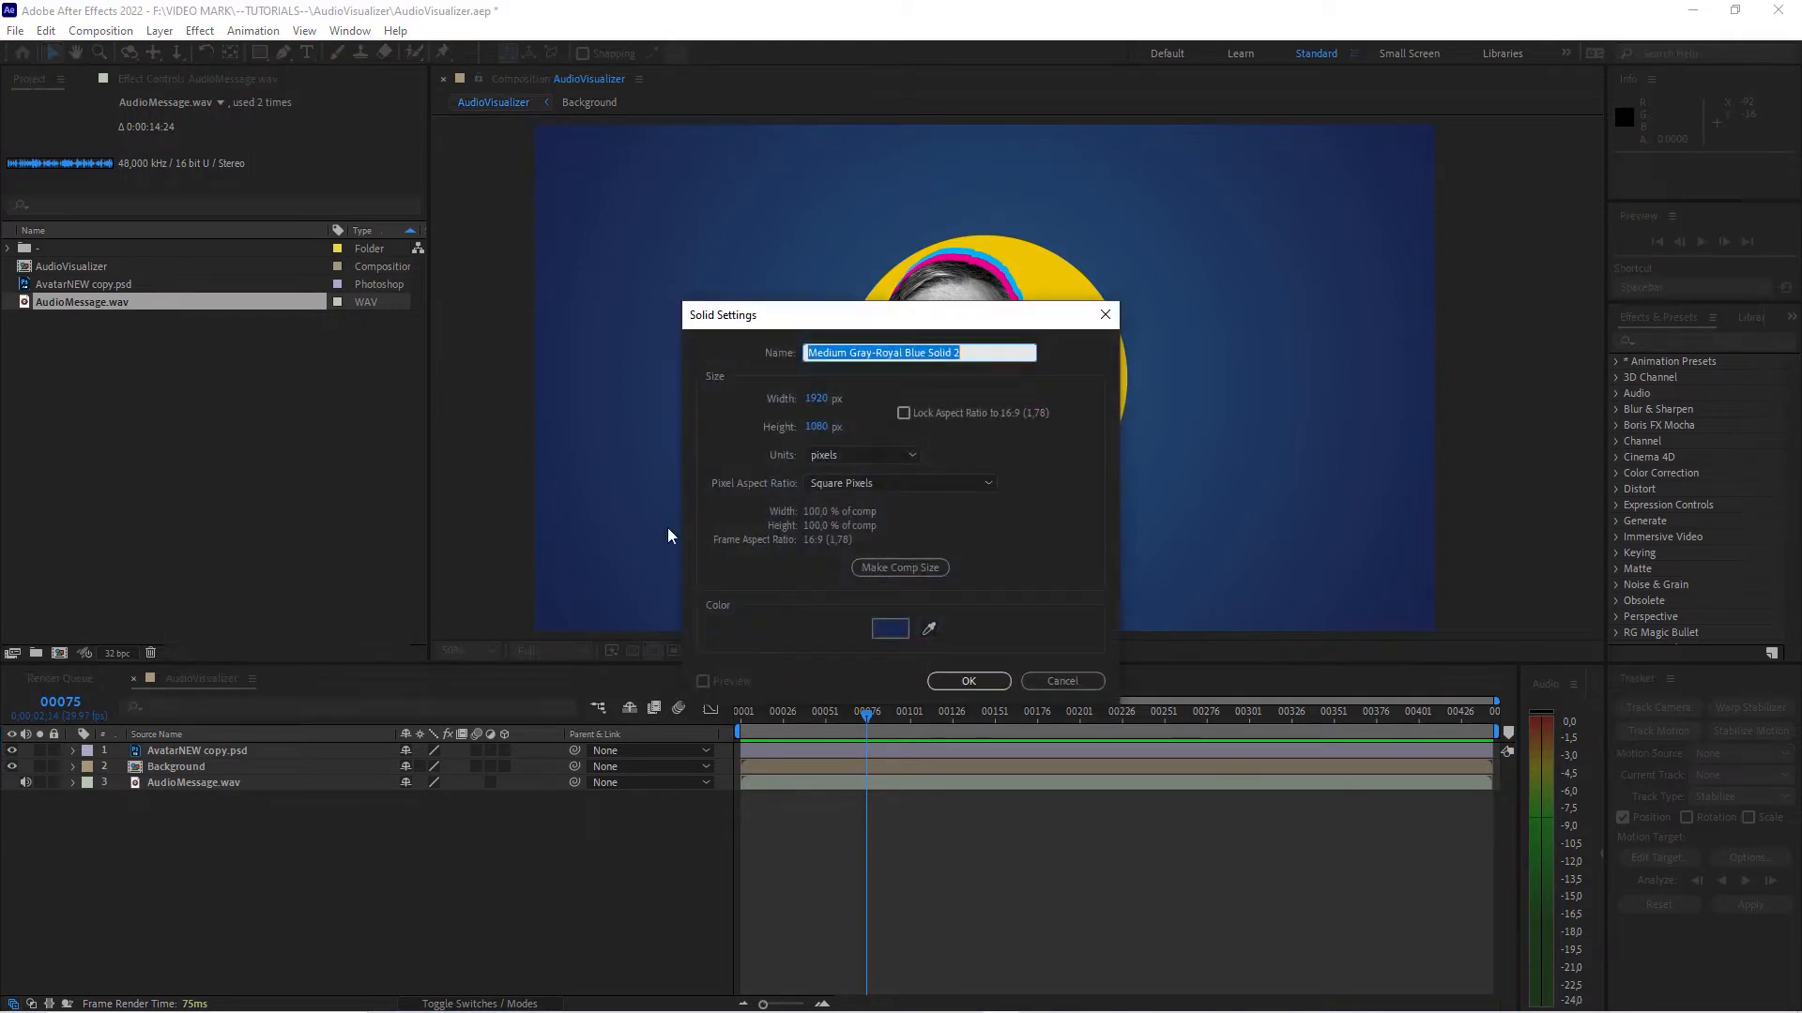
{"action": "type", "text": "audio spe c"}
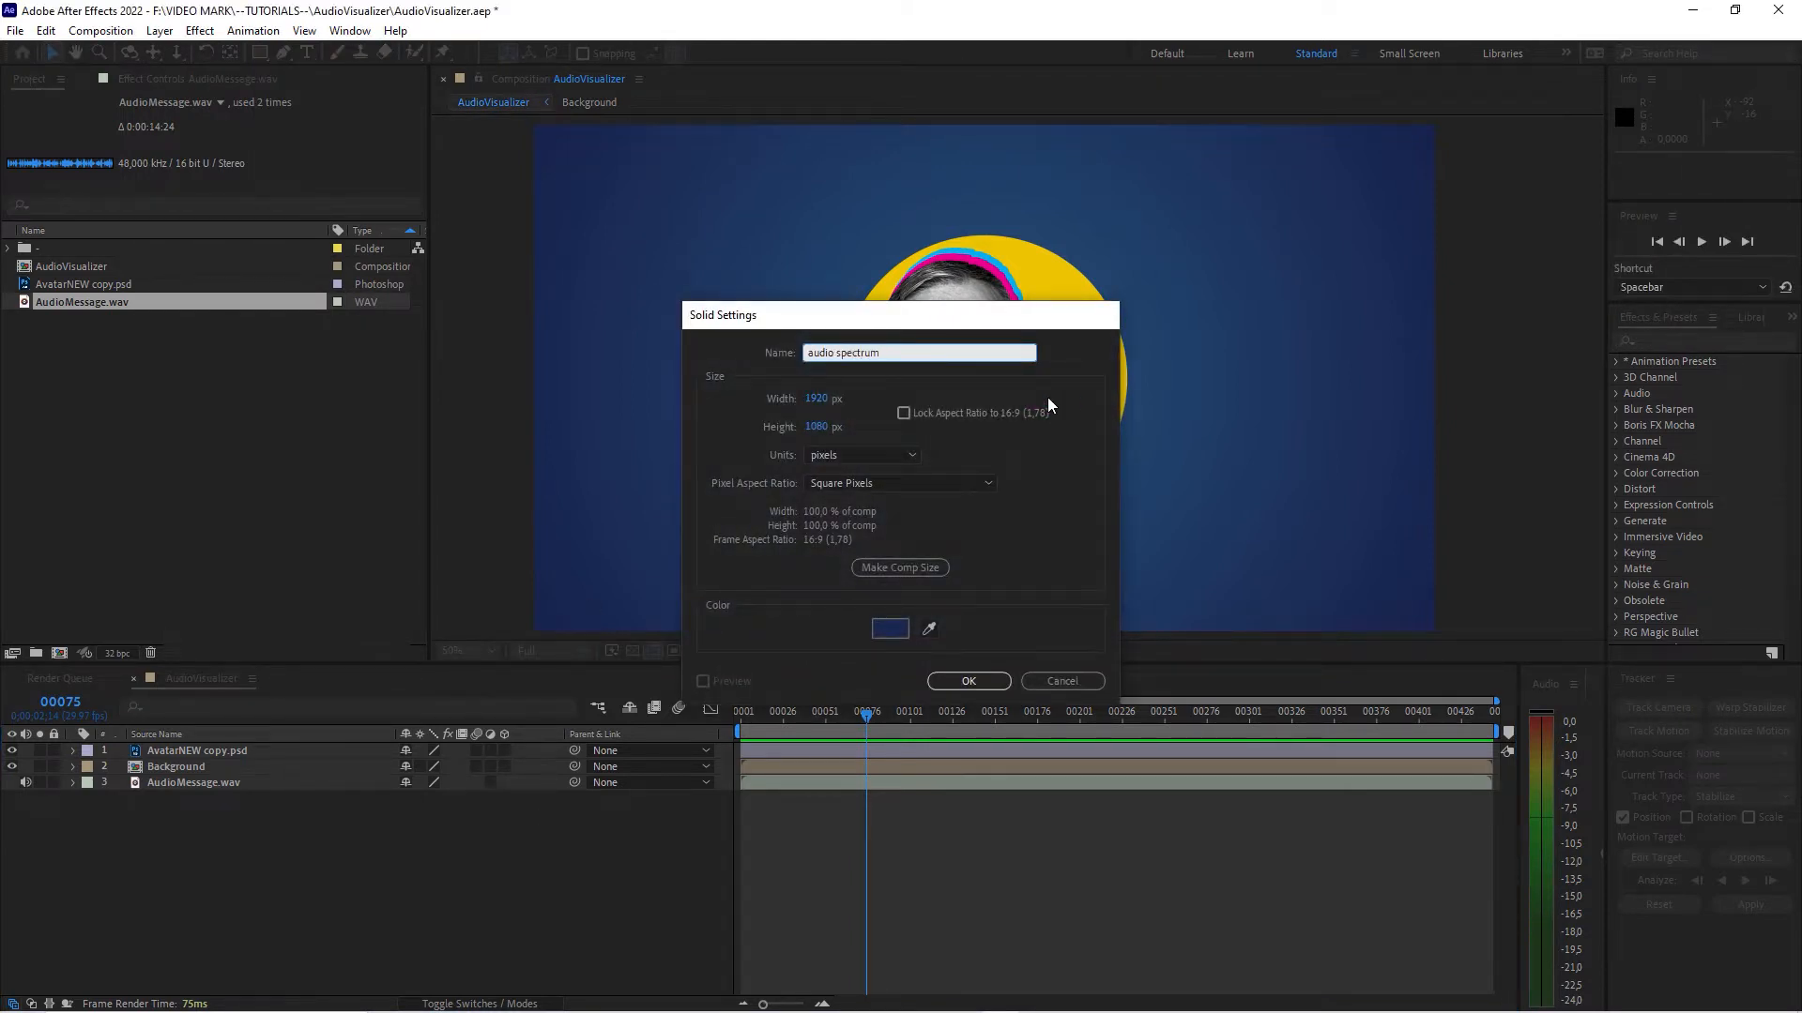
{"action": "left_click", "coordinate": [968, 681]}
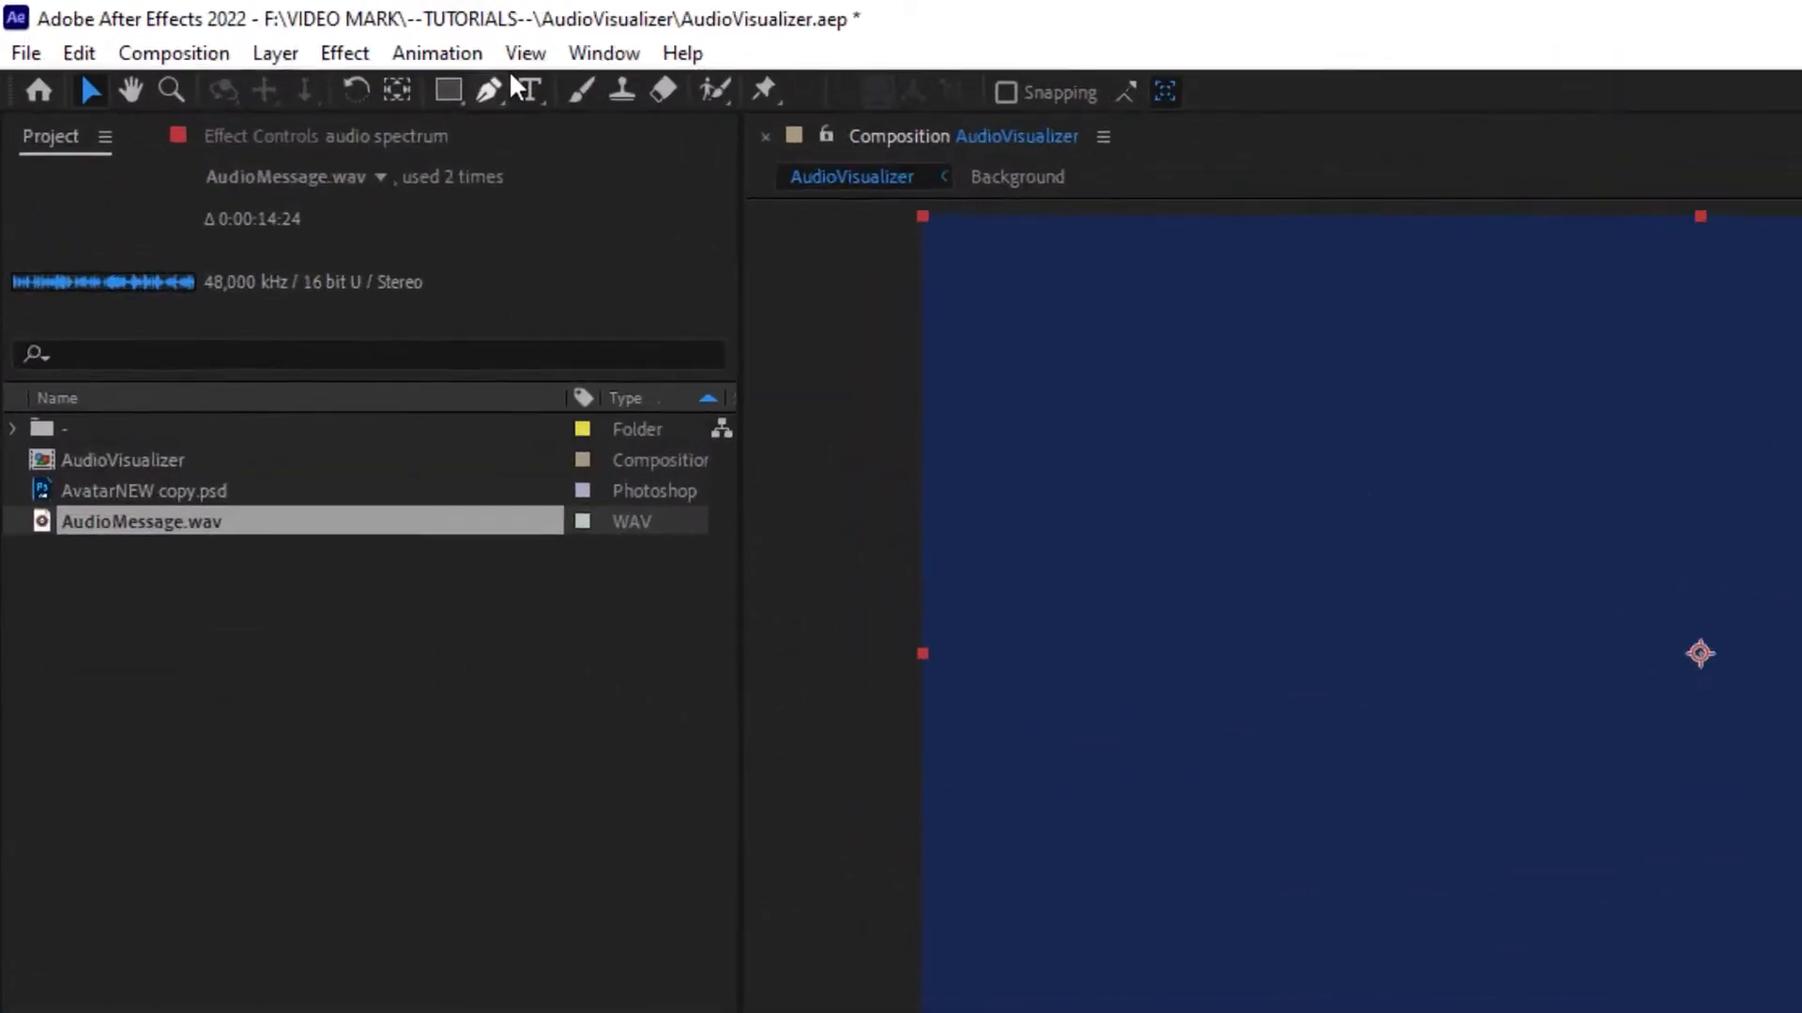
Draw a circular elliptical Mask 1 around the profile picture on the solid
{"action": "left_click", "coordinate": [448, 91]}
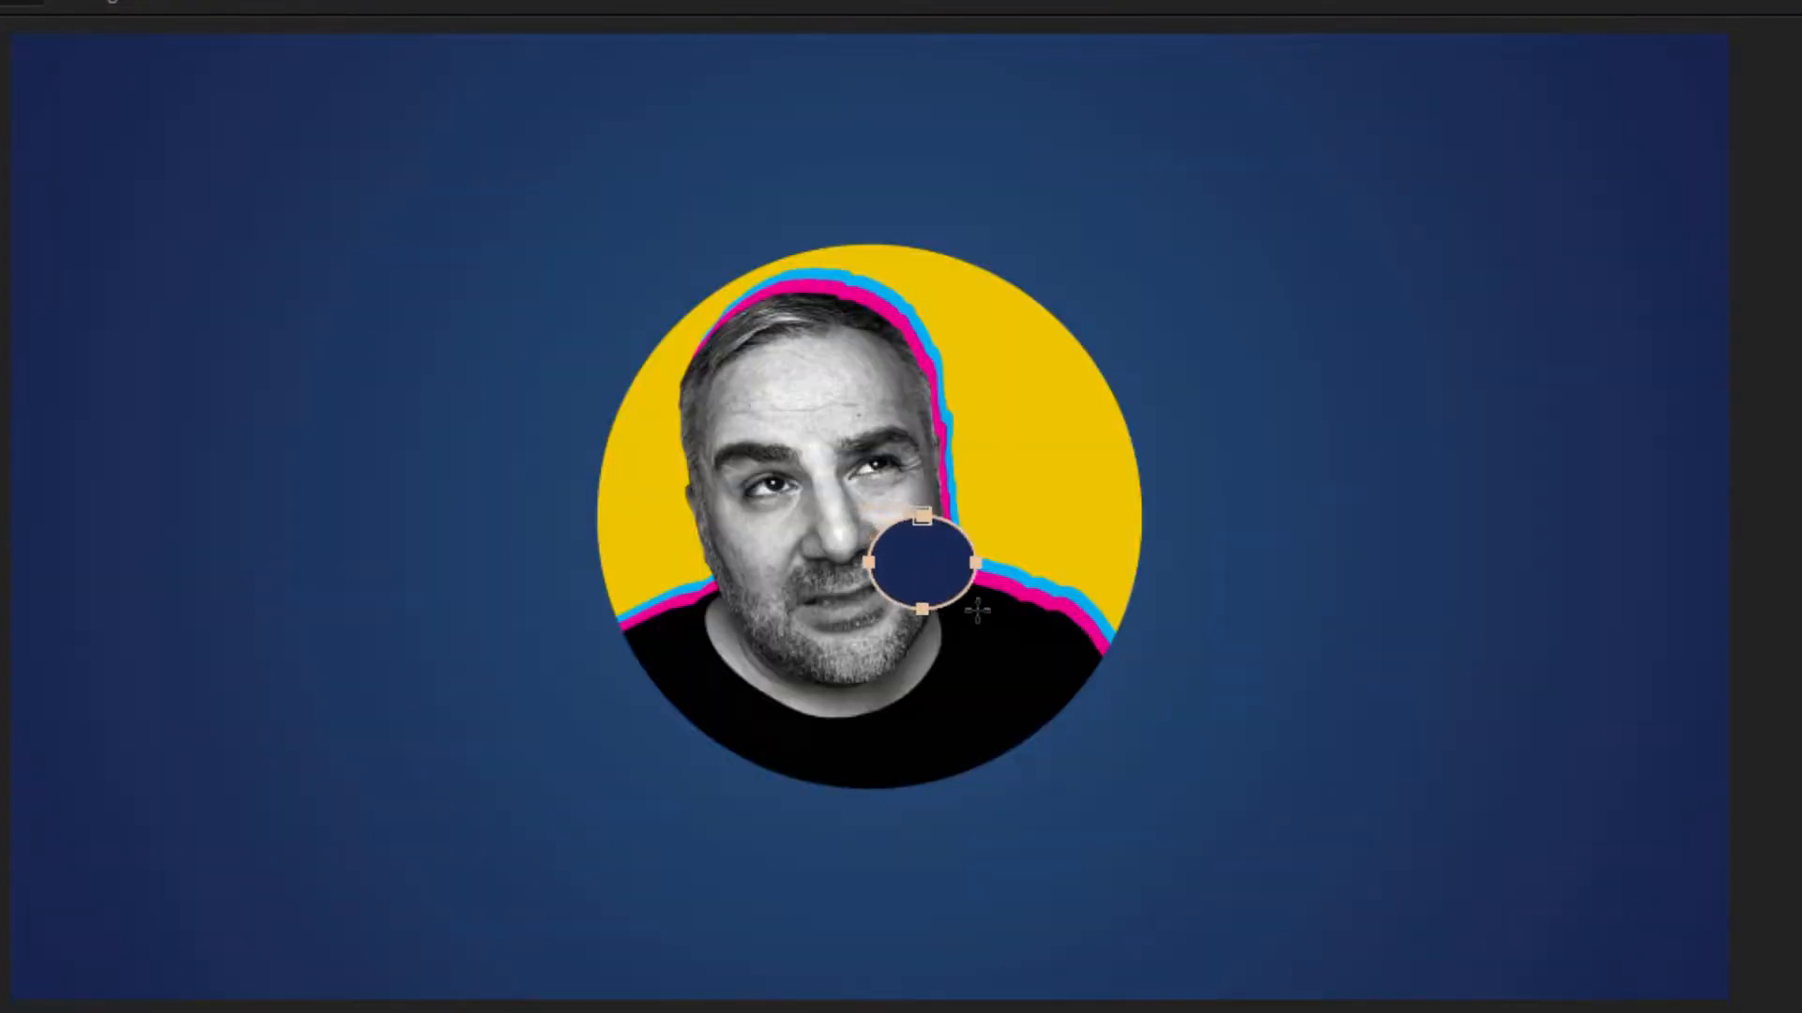
{"action": "left_click_drag", "start_coordinate": [920, 558], "coordinate": [965, 615]}
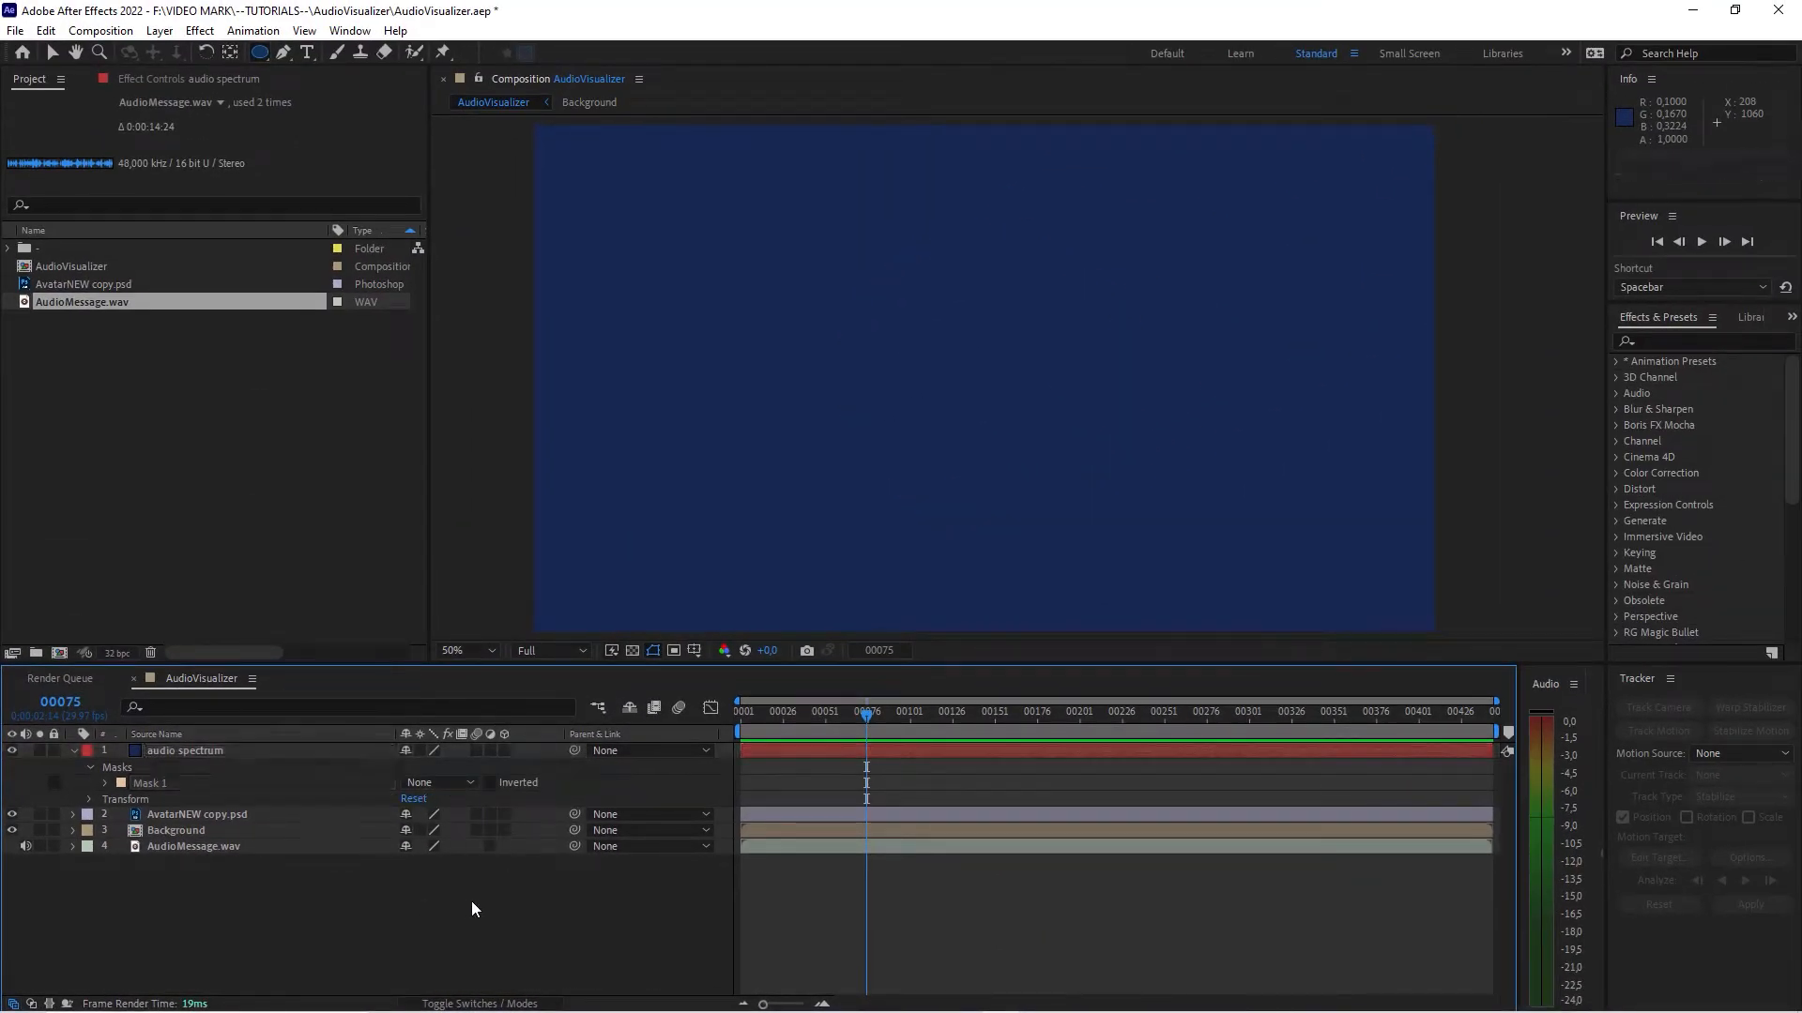
Apply Audio Spectrum to the solid, set Audio Layer to AudioMessage.wav, and preview
{"action": "left_click", "coordinate": [185, 751]}
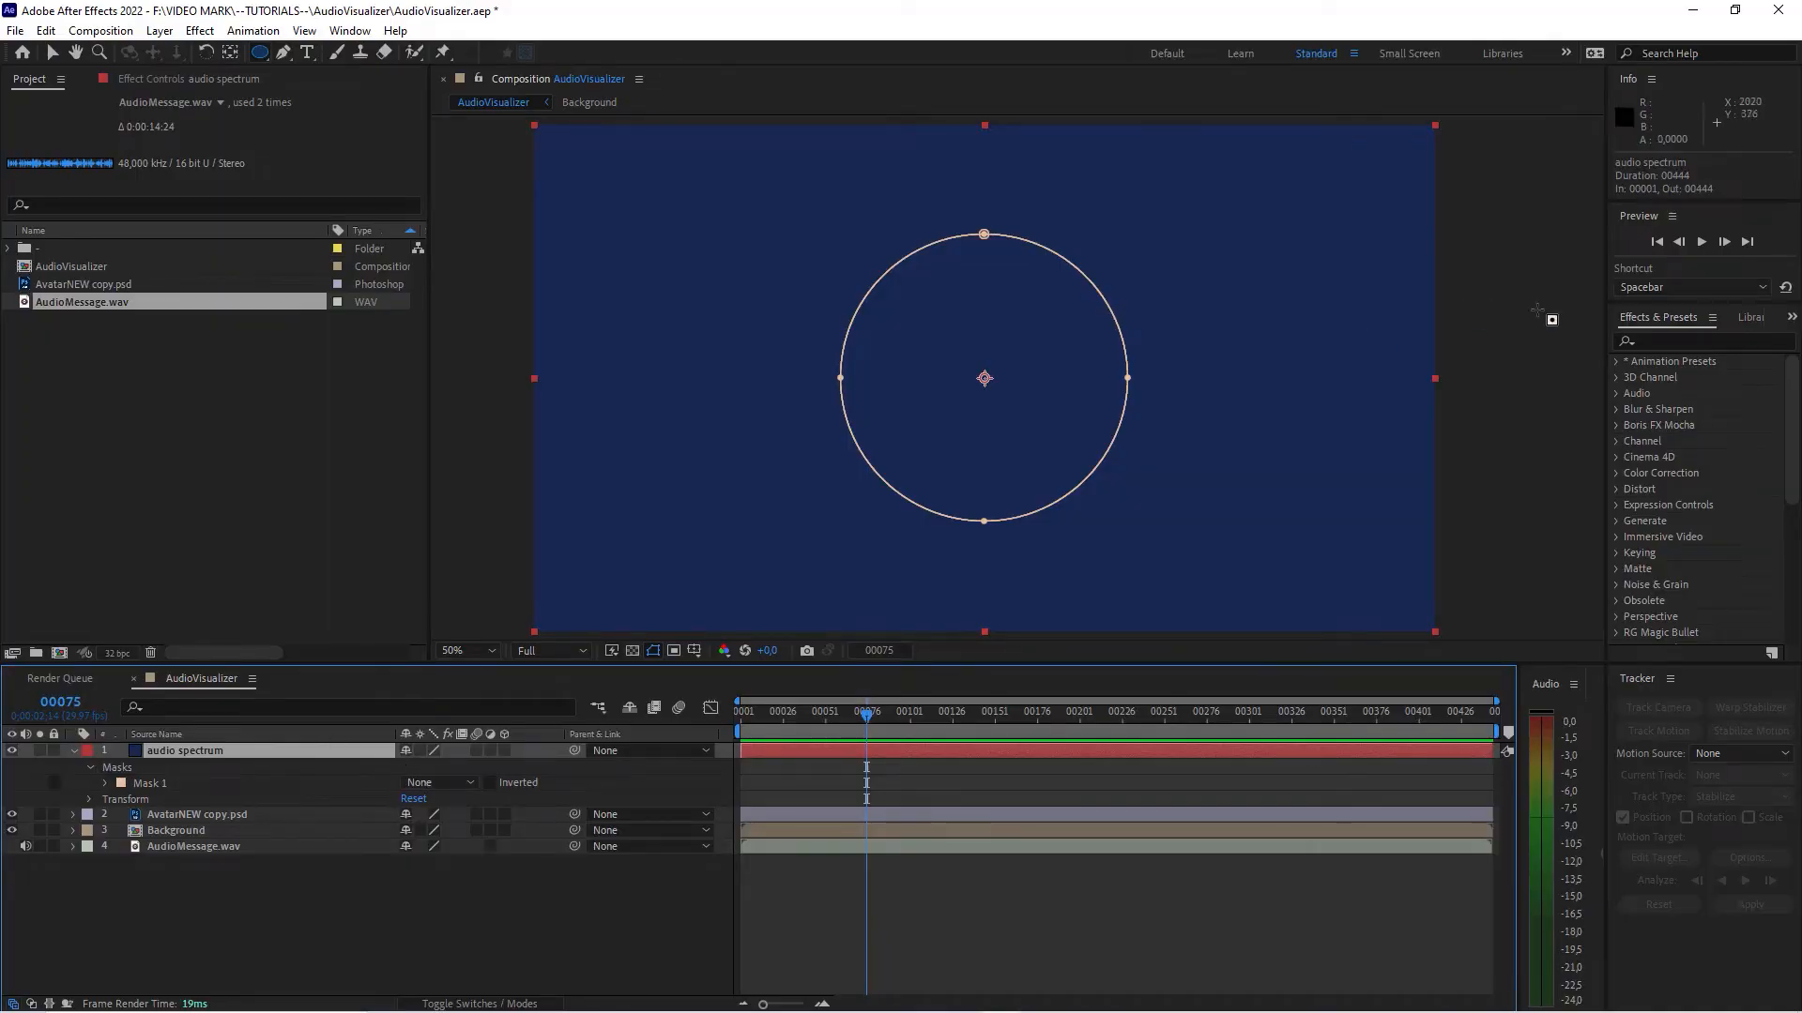
{"action": "type", "text": "sp"}
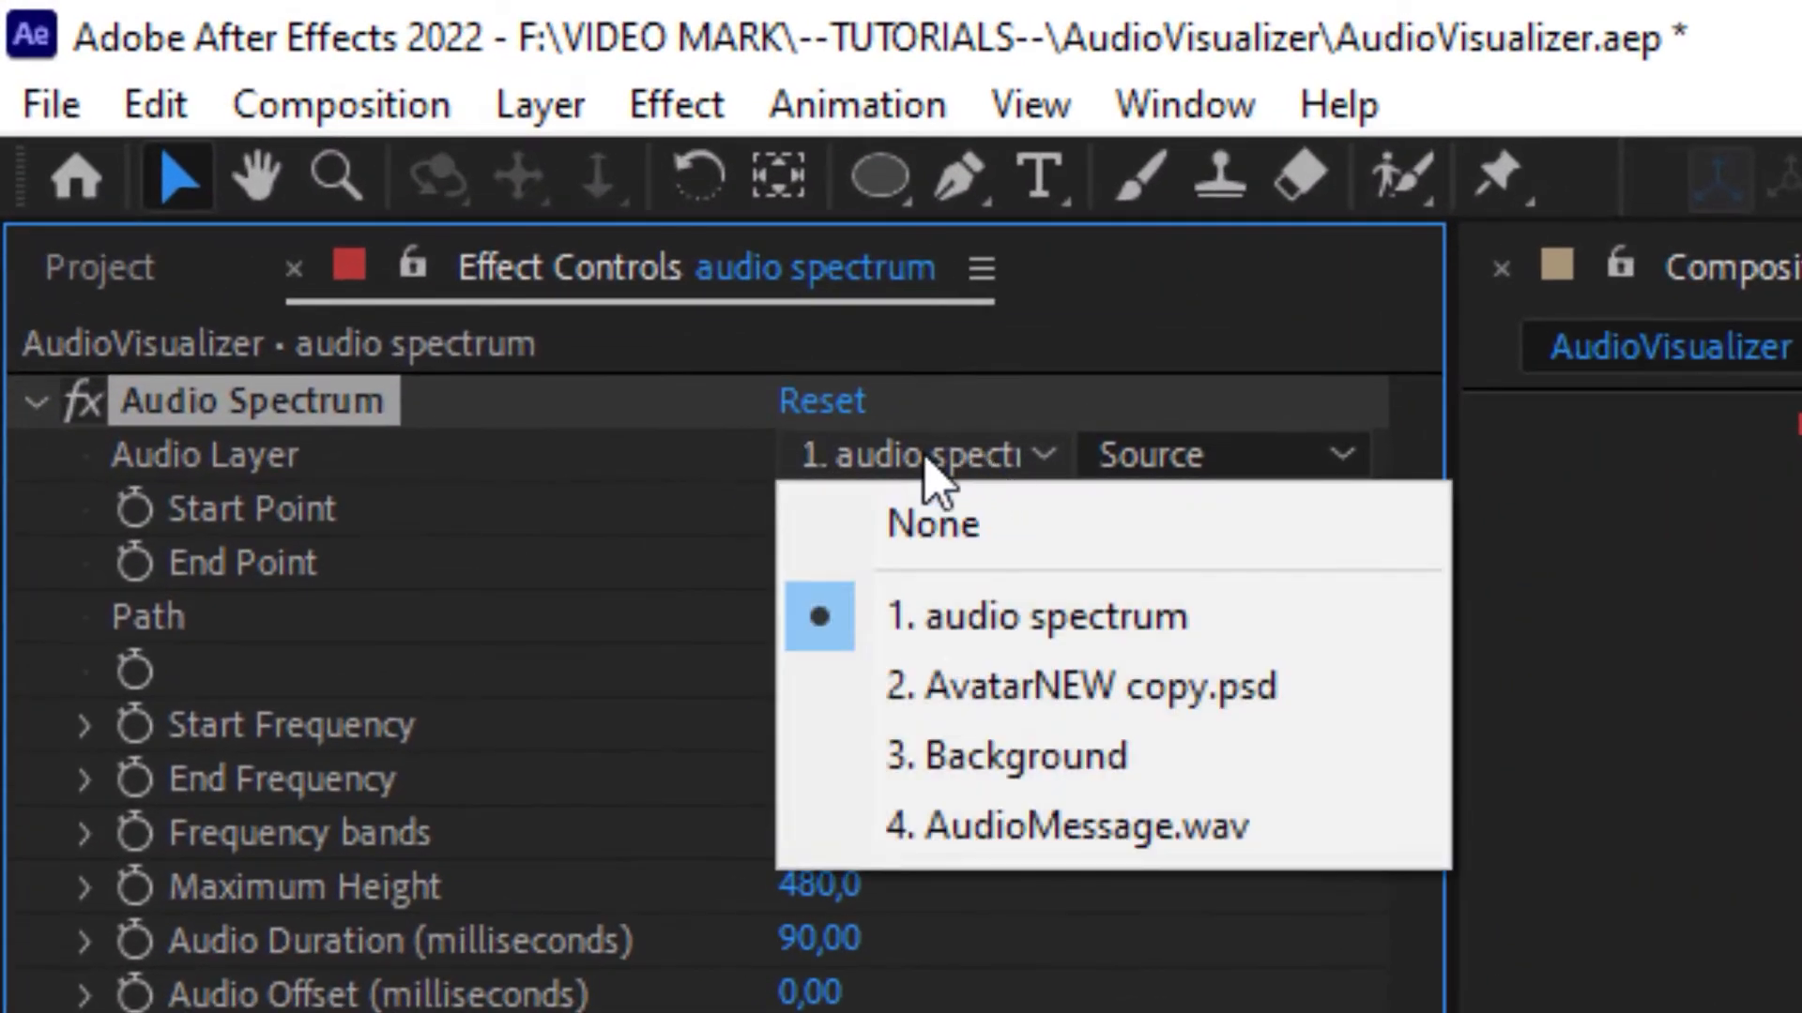
{"action": "left_click", "coordinate": [1061, 826]}
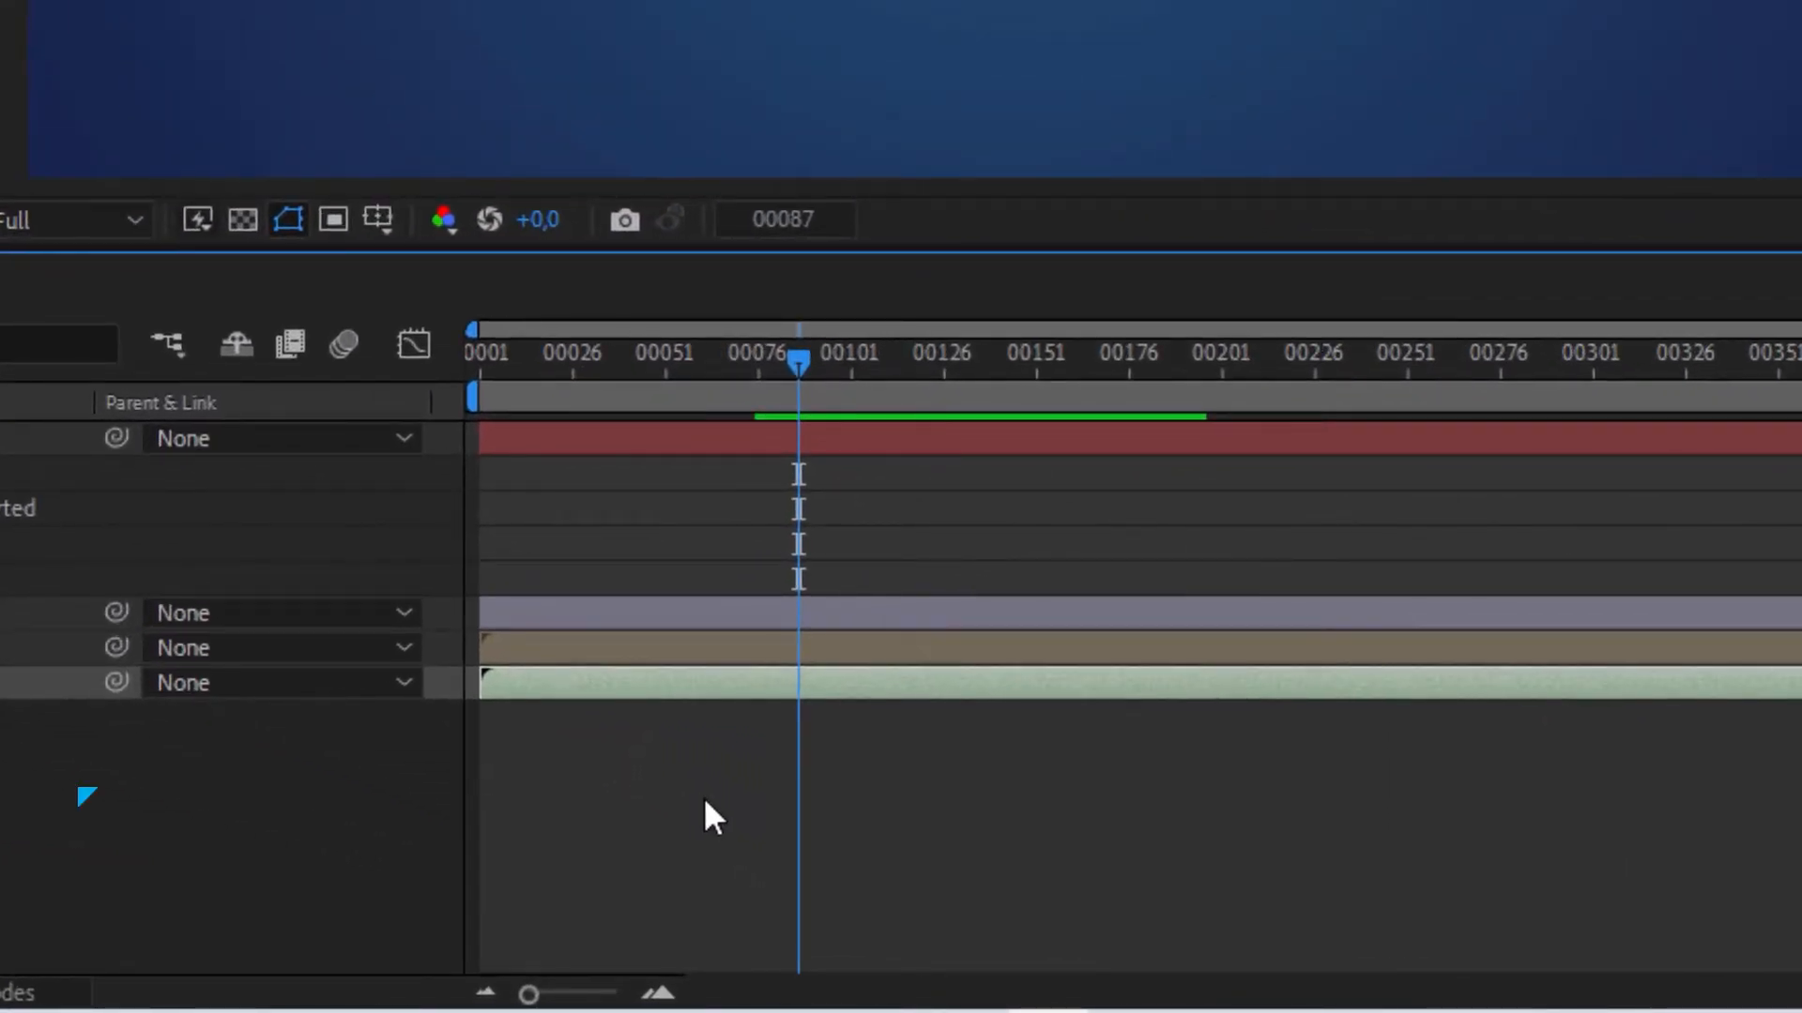
{"action": "key", "text": "period"}
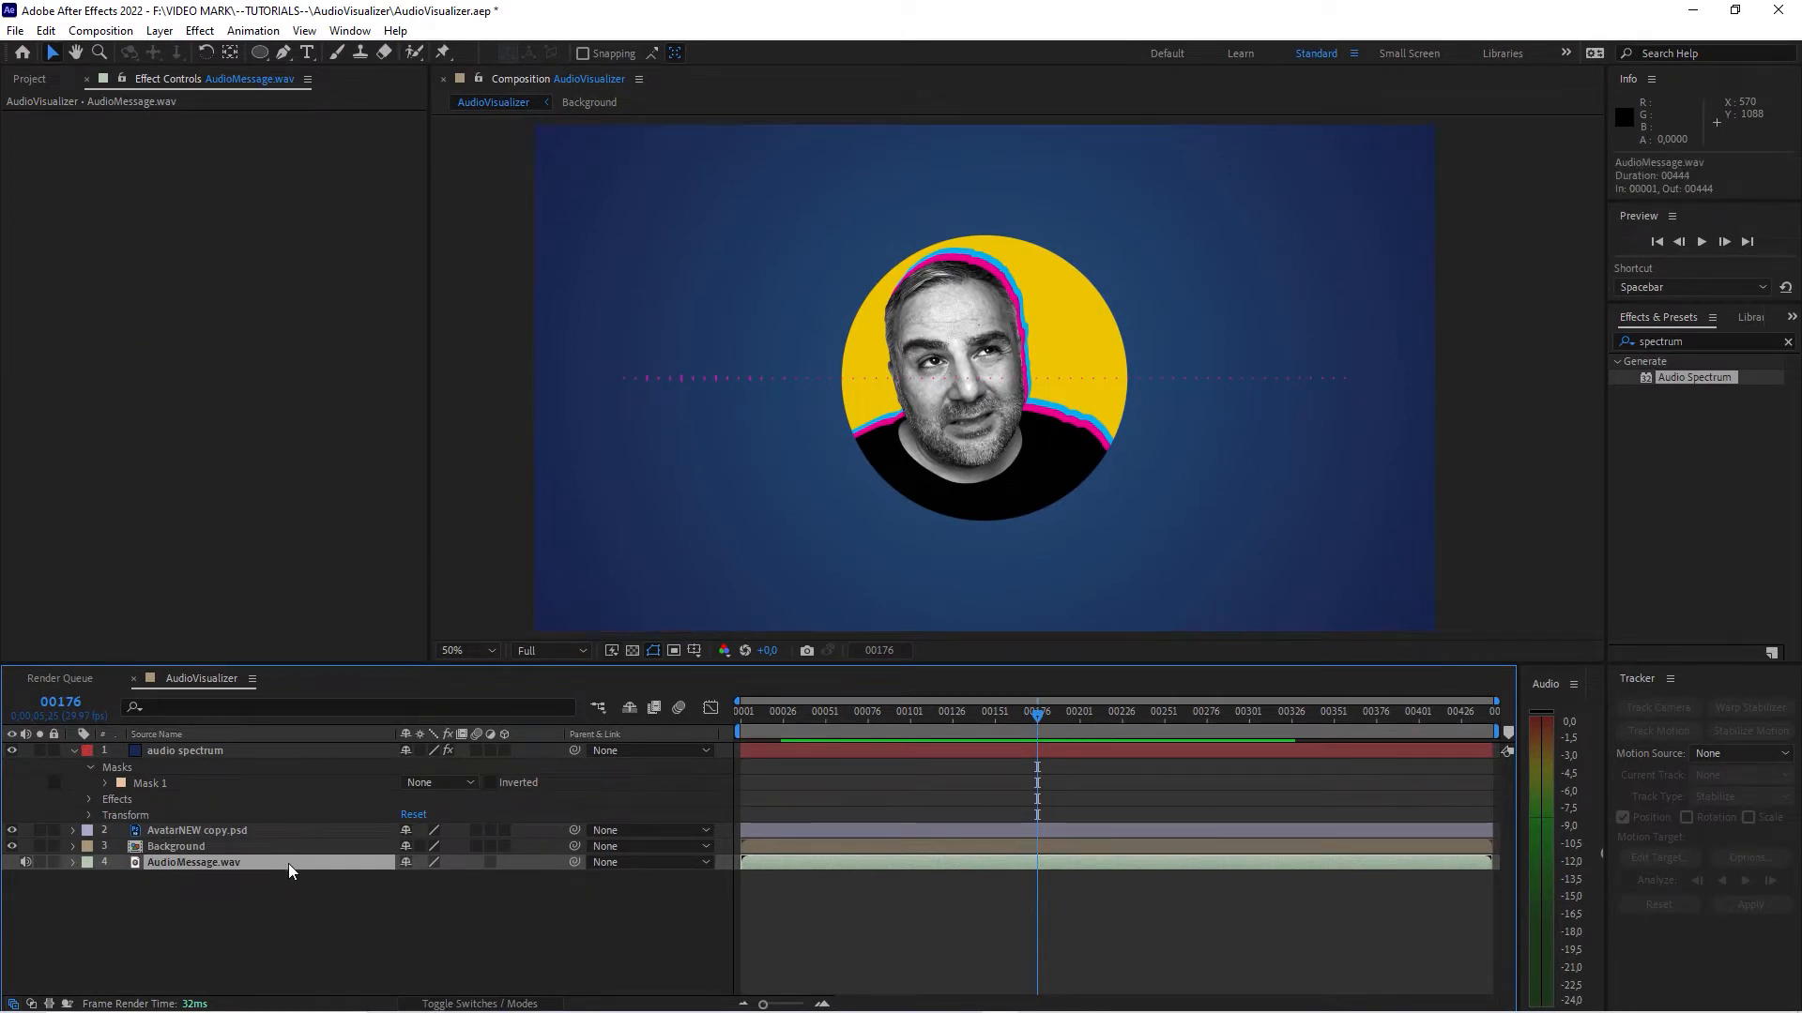
{"action": "left_click", "coordinate": [88, 861]}
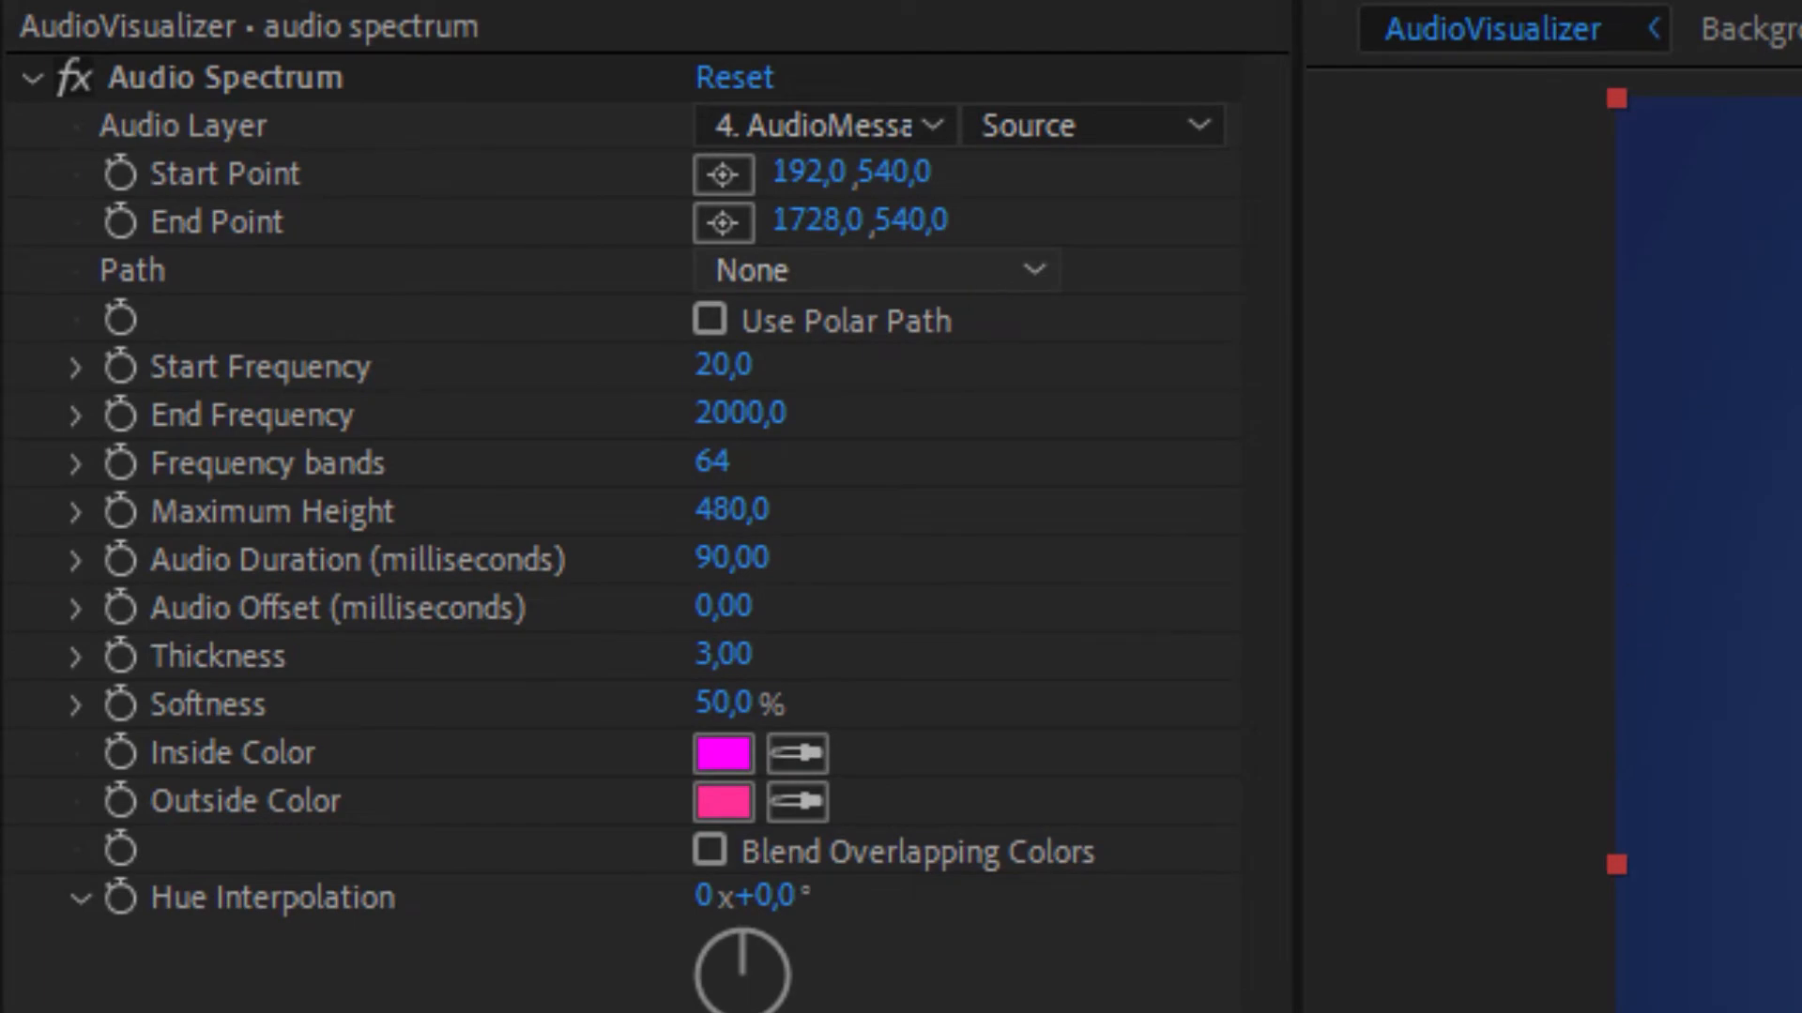
Set the spectrum Path to Mask 1, Thickness 8, End Frequency 500, then scrub to check
{"action": "left_click", "coordinate": [874, 270]}
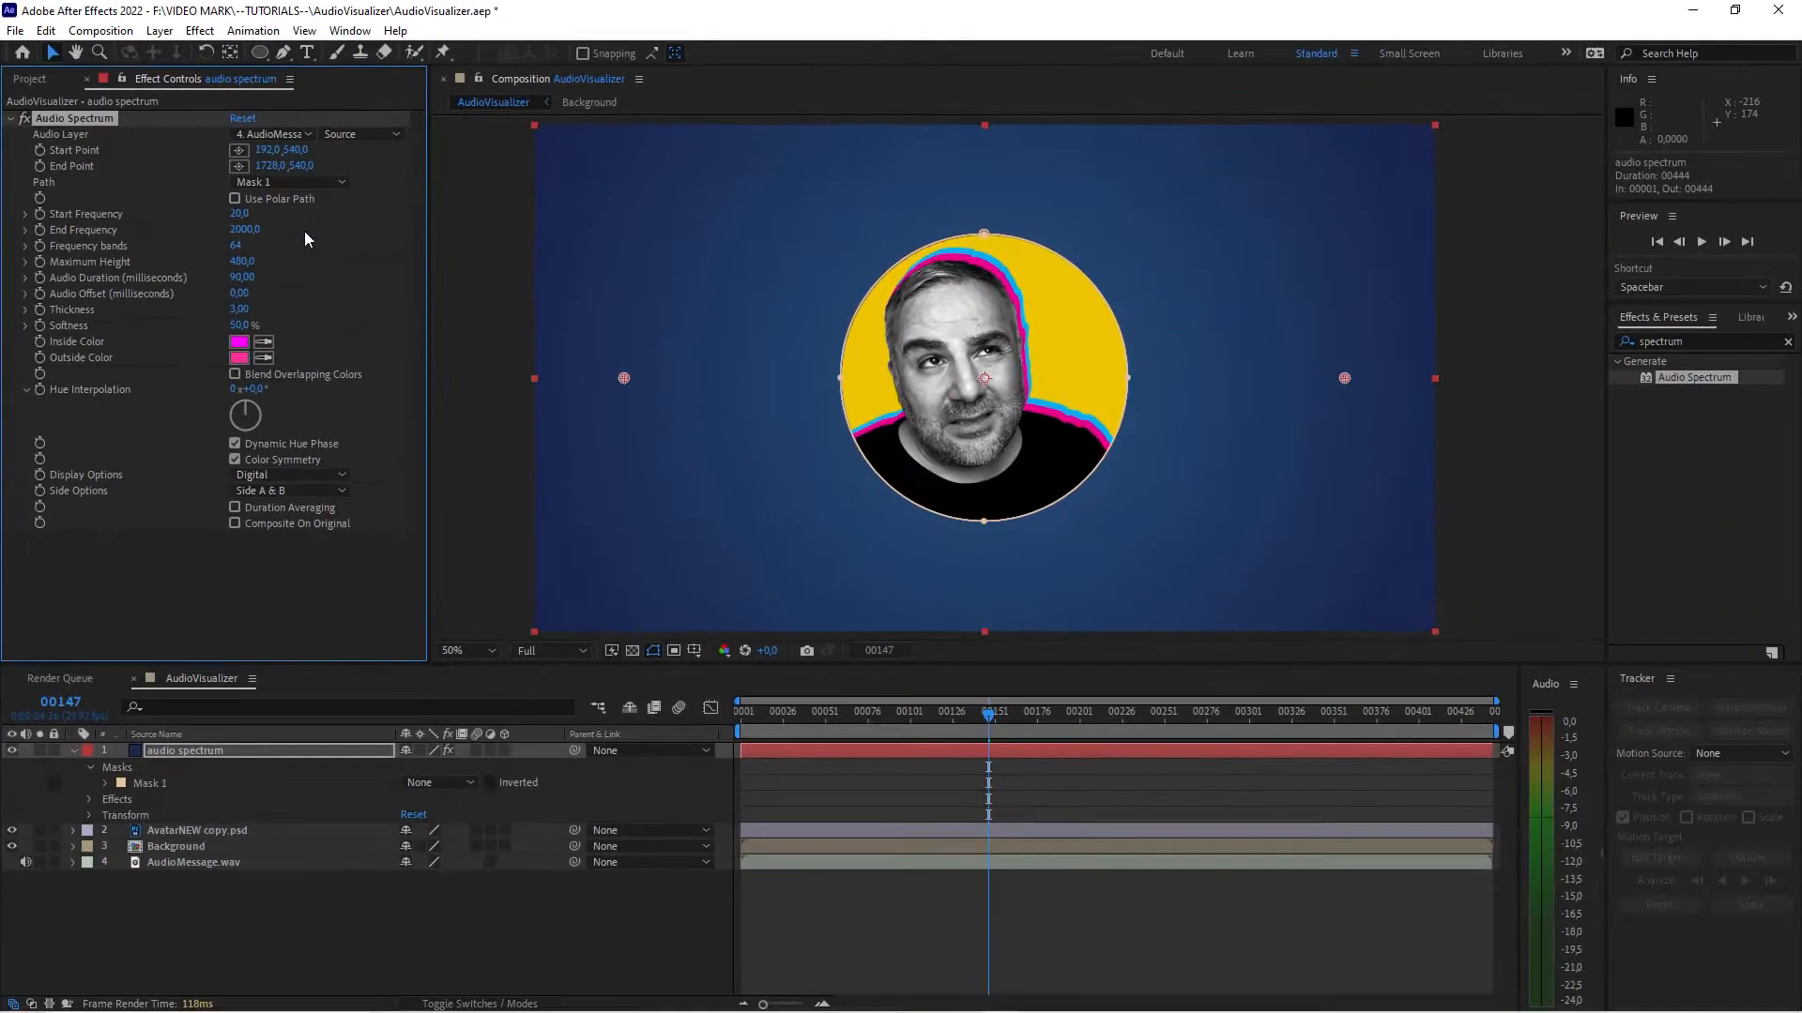
{"action": "left_click", "coordinate": [1058, 710]}
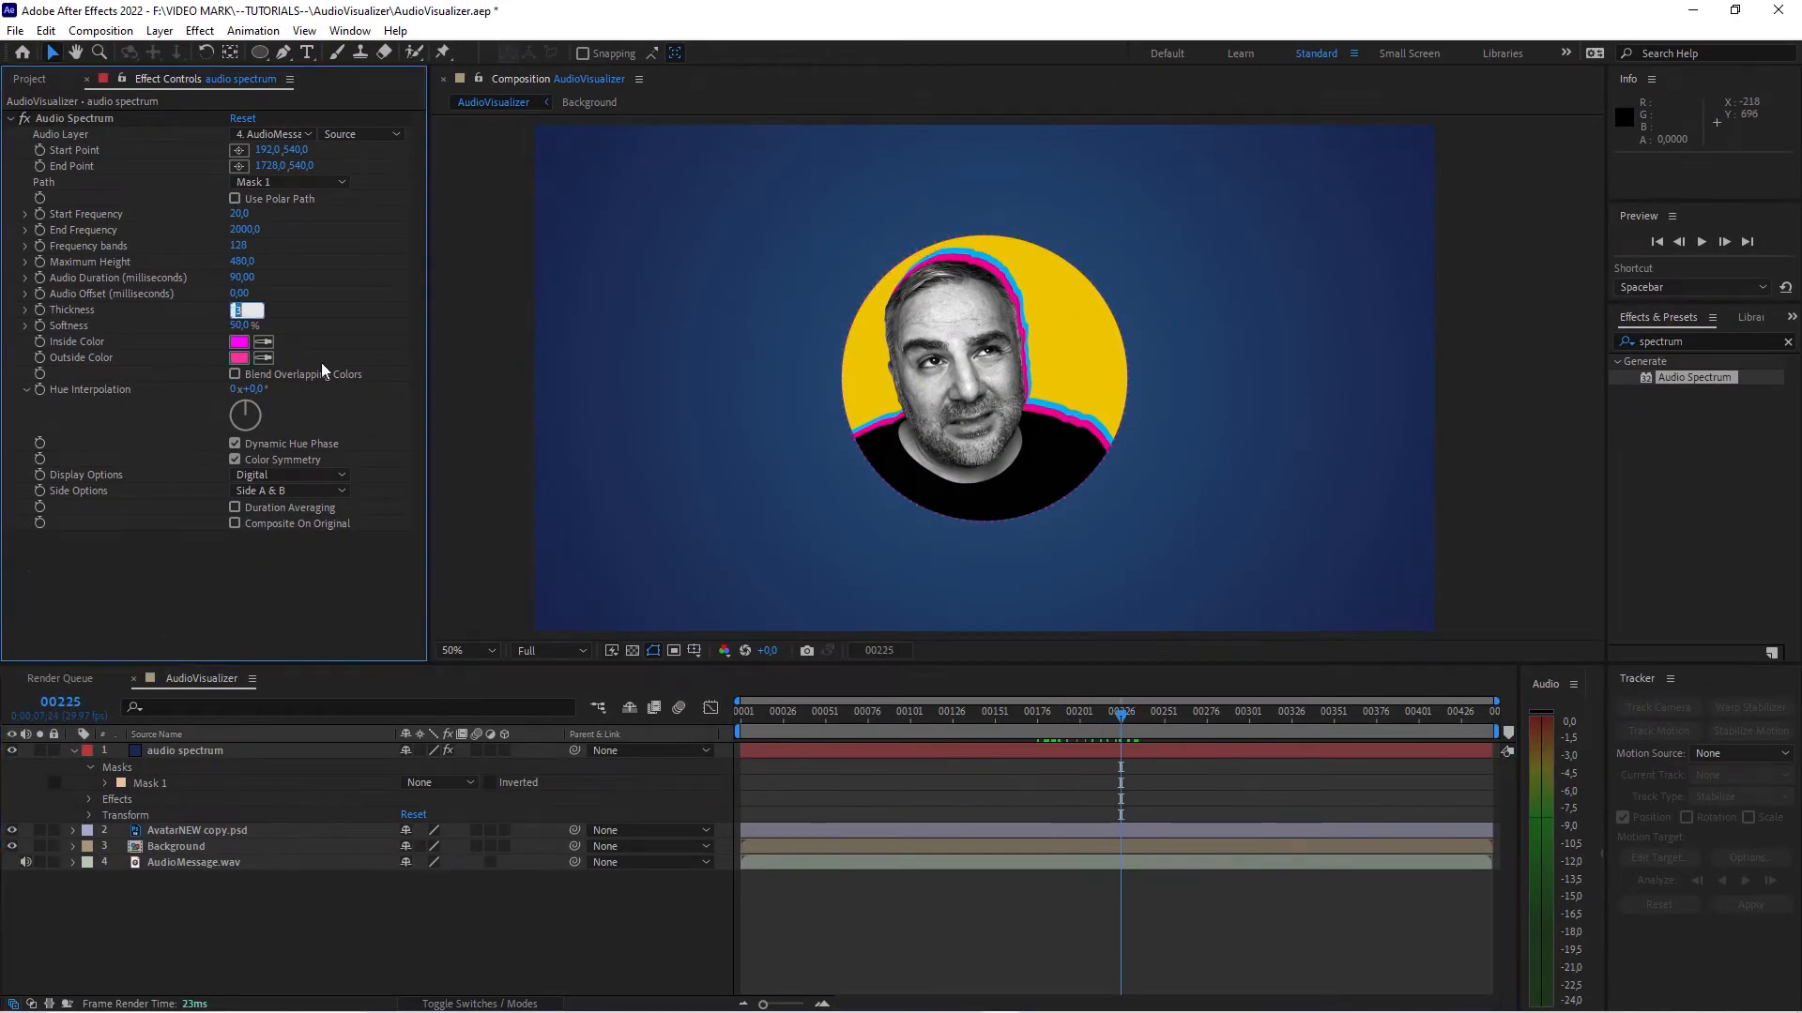
{"action": "left_click", "coordinate": [184, 751]}
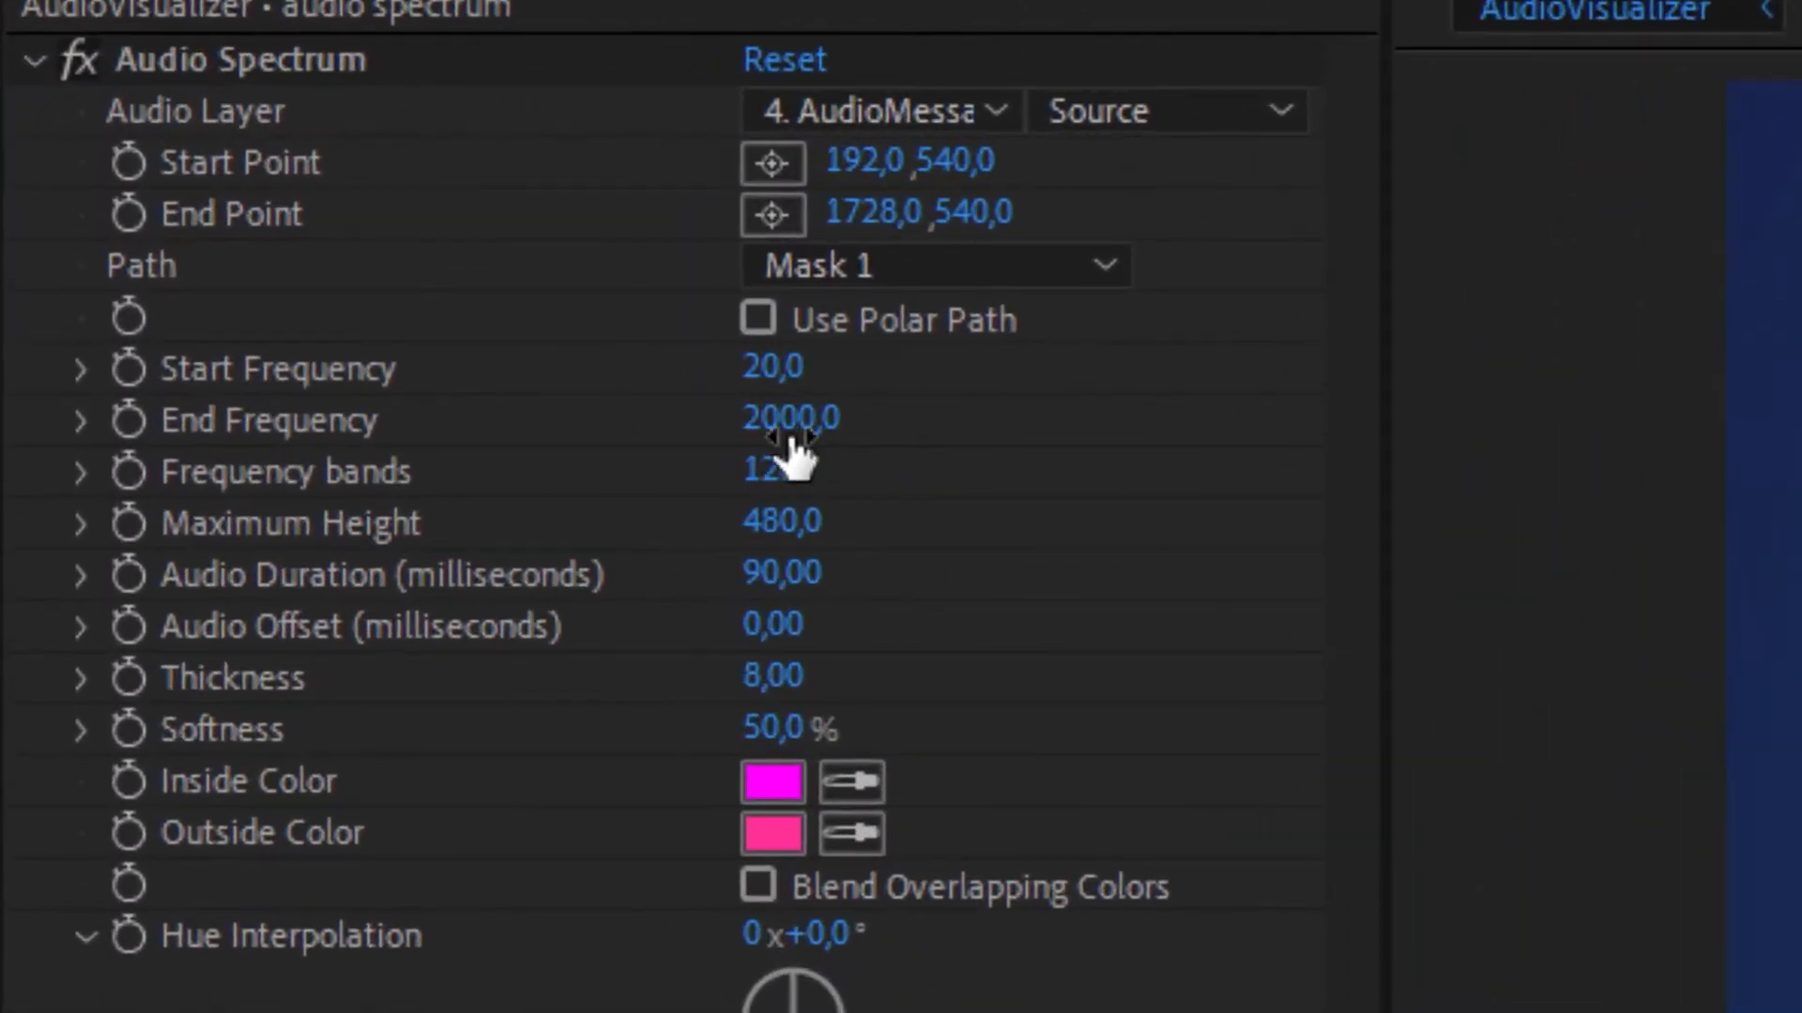
{"action": "double_click", "coordinate": [789, 416]}
{"action": "type", "text": "500"}
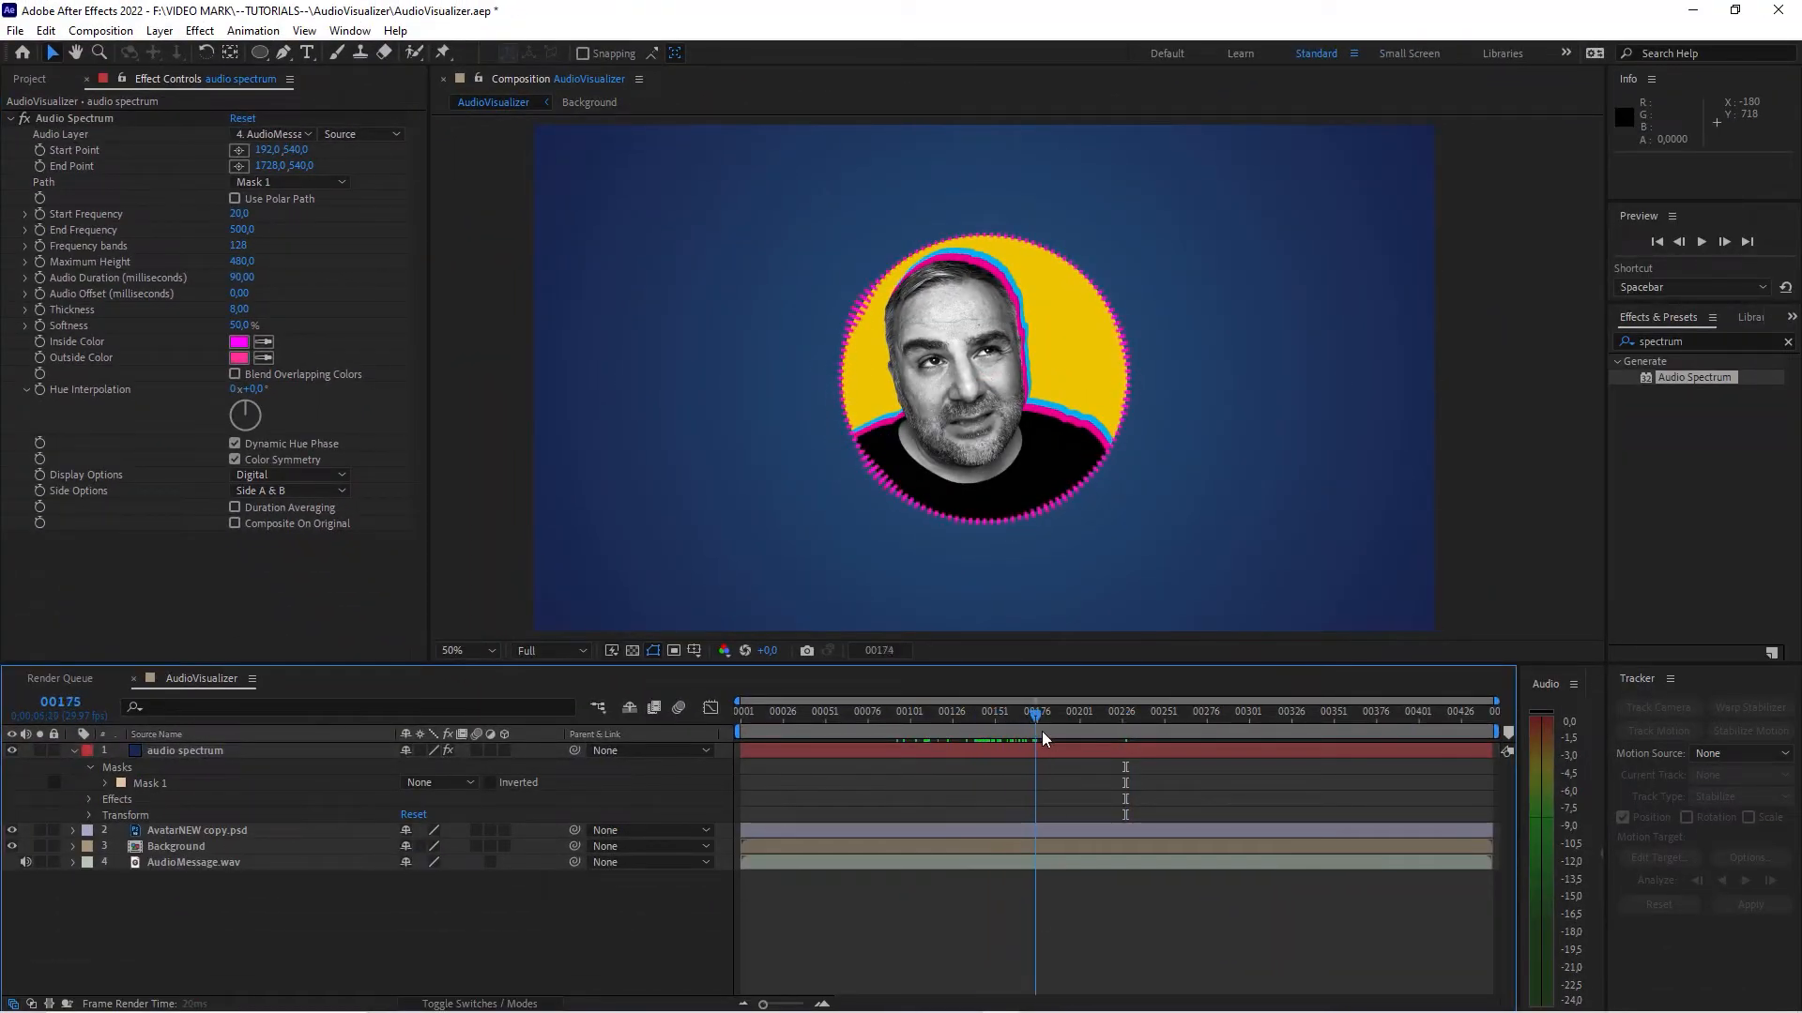
{"action": "left_click_drag", "start_coordinate": [1034, 711], "coordinate": [1157, 712]}
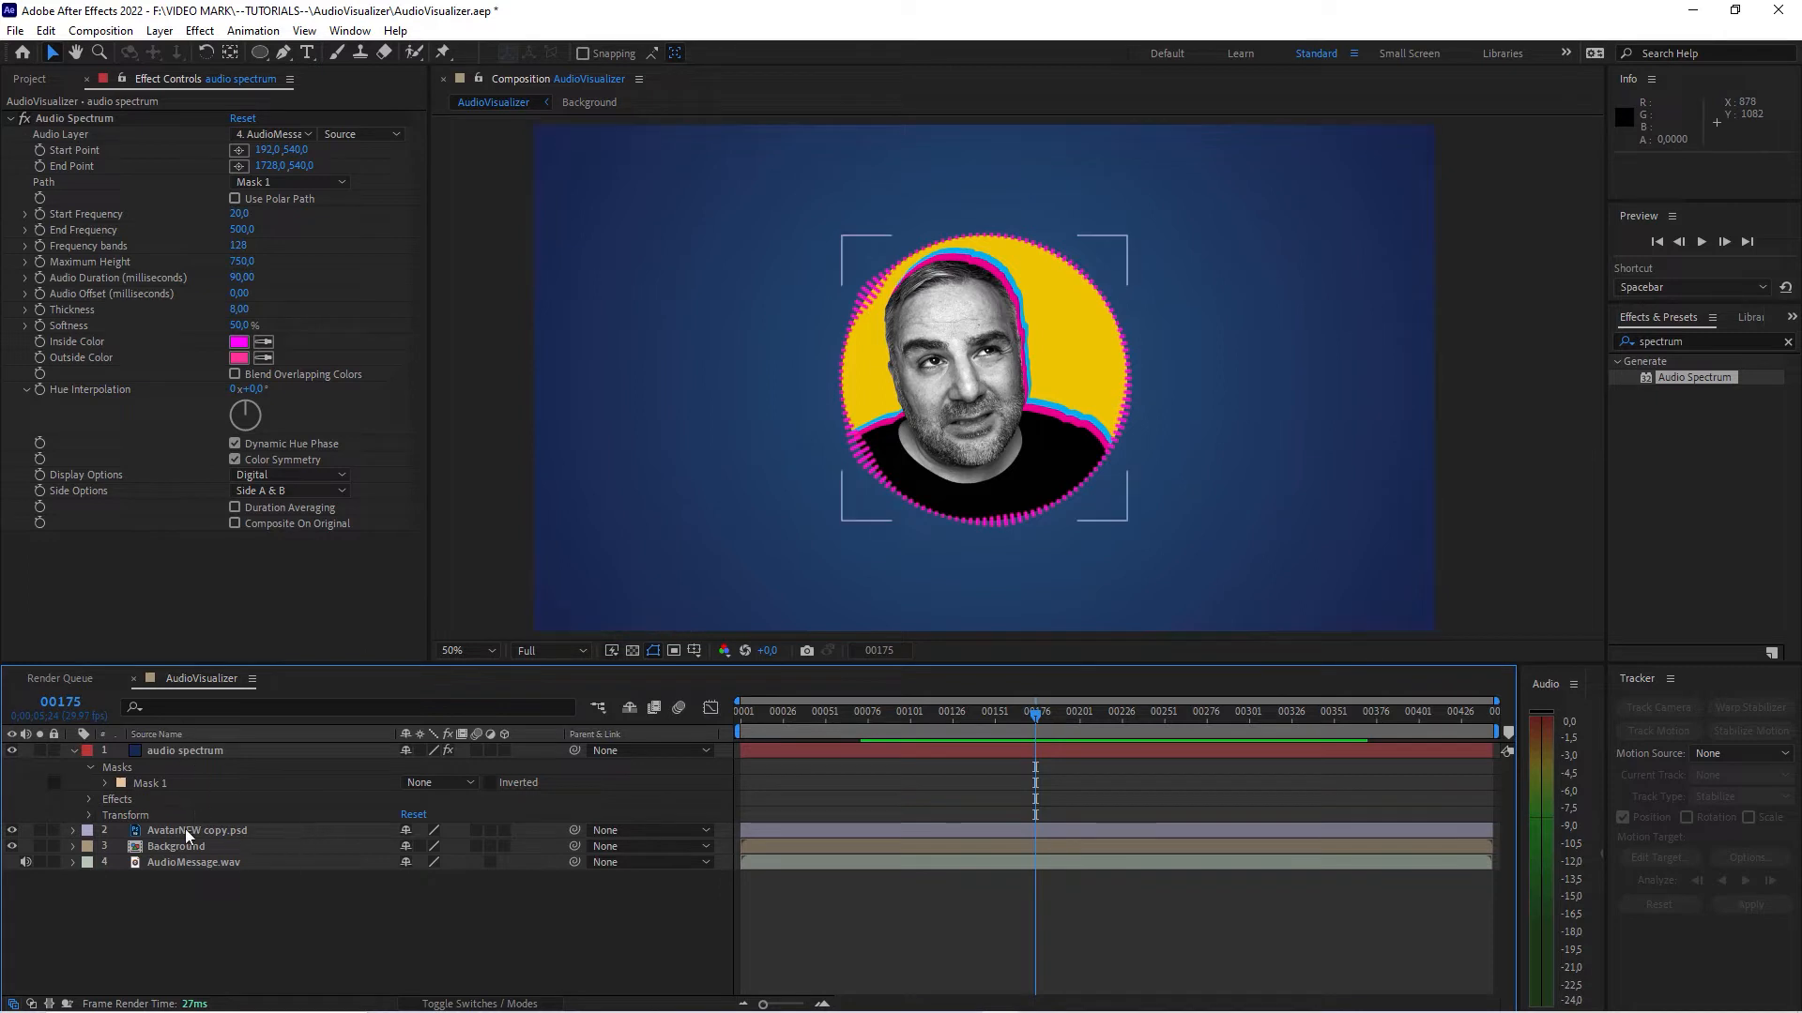
Move audio spectrum below the avatar, set Maximum Height 750, and add Glow (radius 5, intensity 0.2)
{"action": "left_click", "coordinate": [196, 830]}
{"action": "type", "text": "glow"}
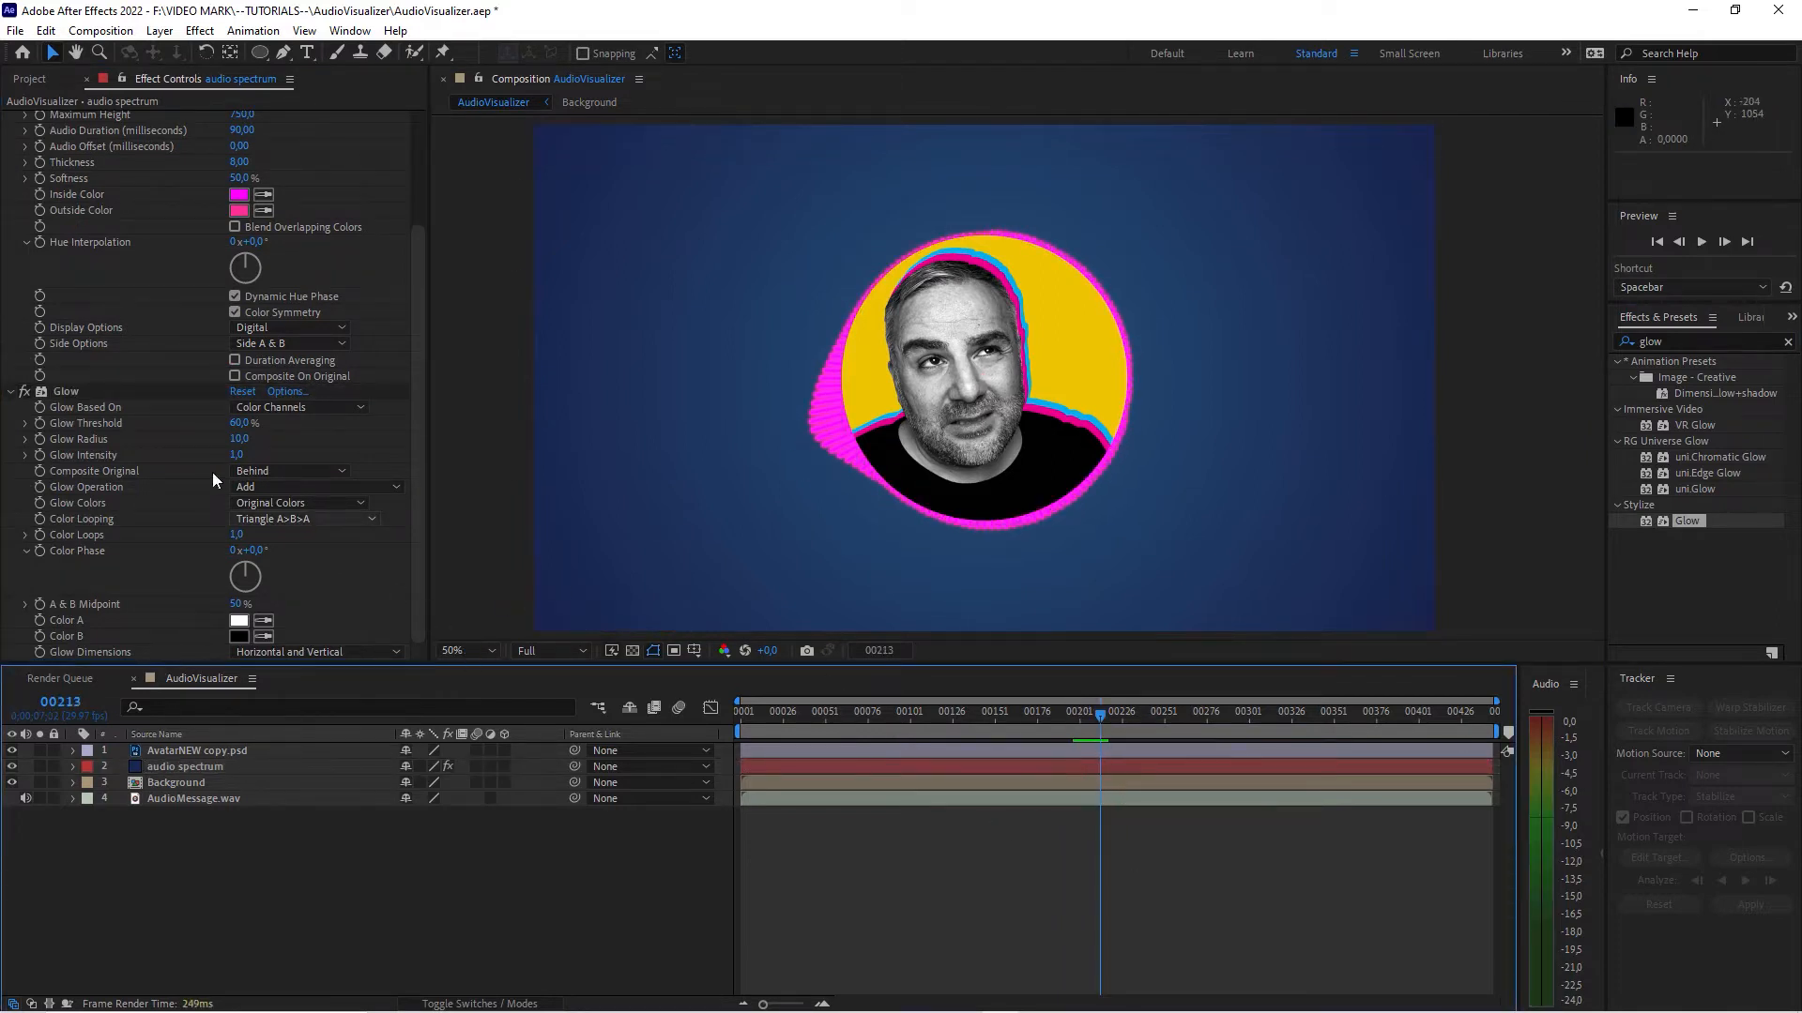
{"action": "left_click", "coordinate": [237, 439]}
{"action": "type", "text": "5"}
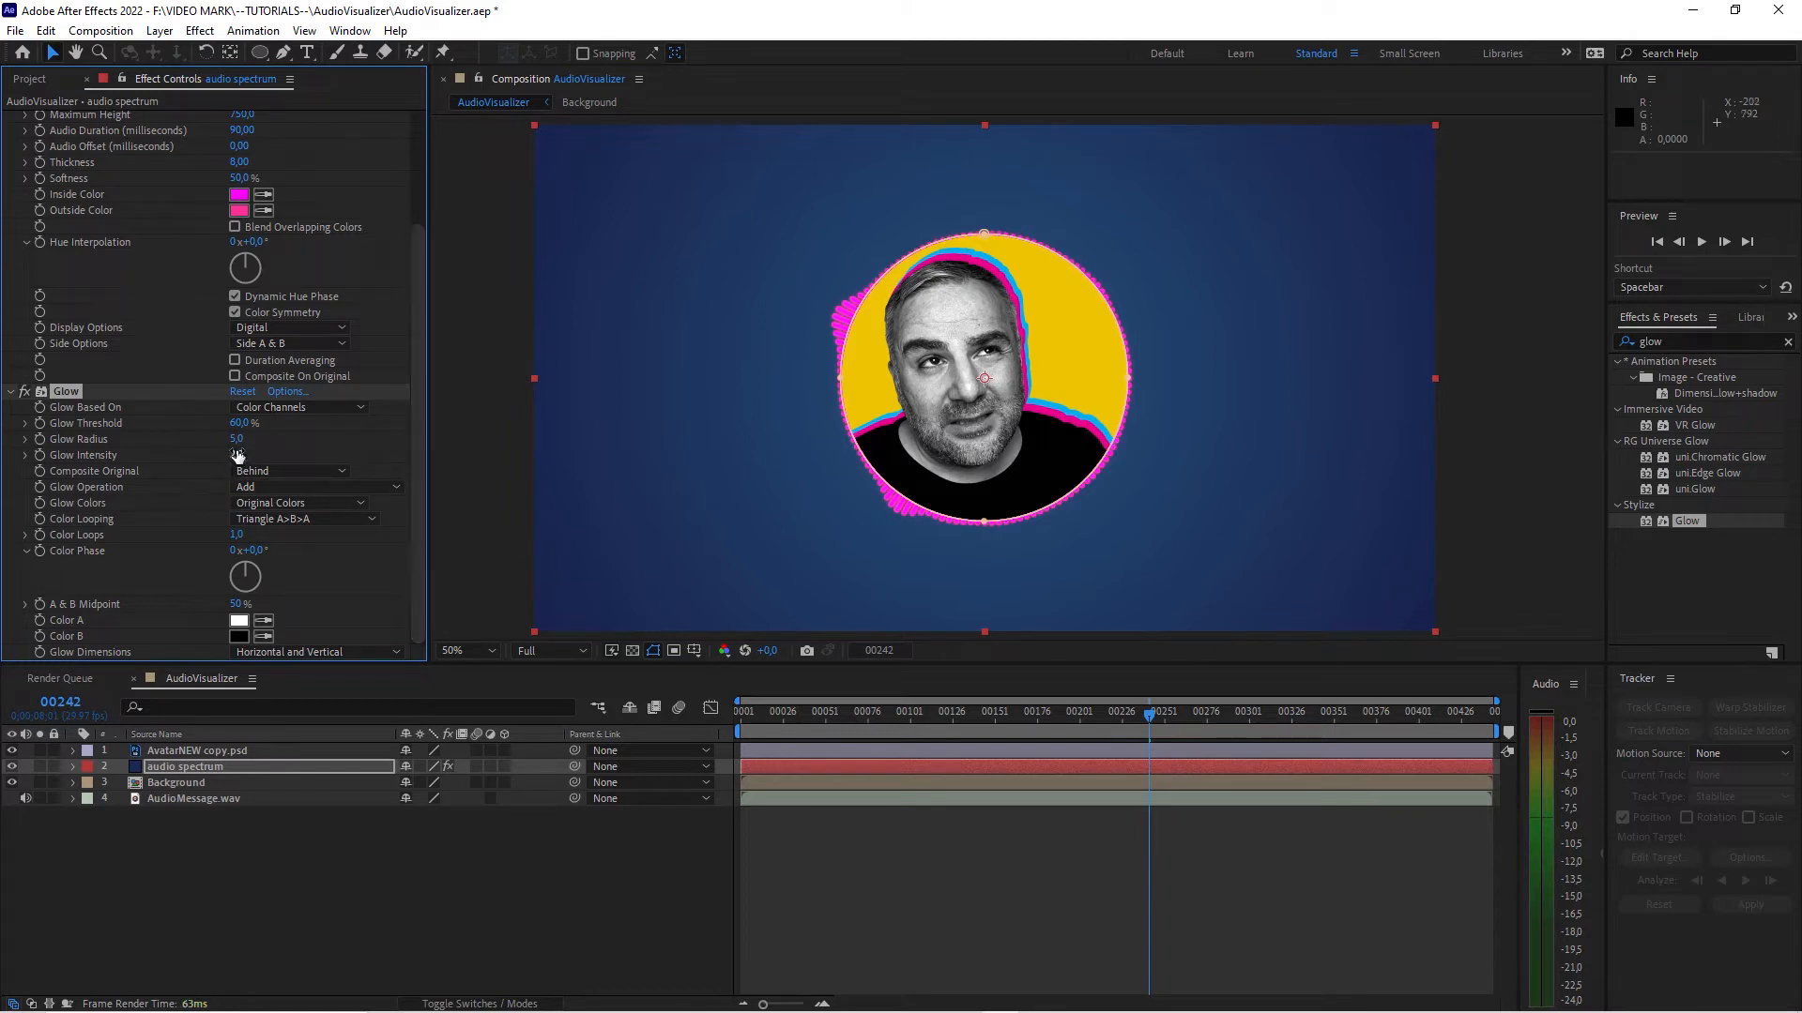
{"action": "left_click", "coordinate": [1164, 715]}
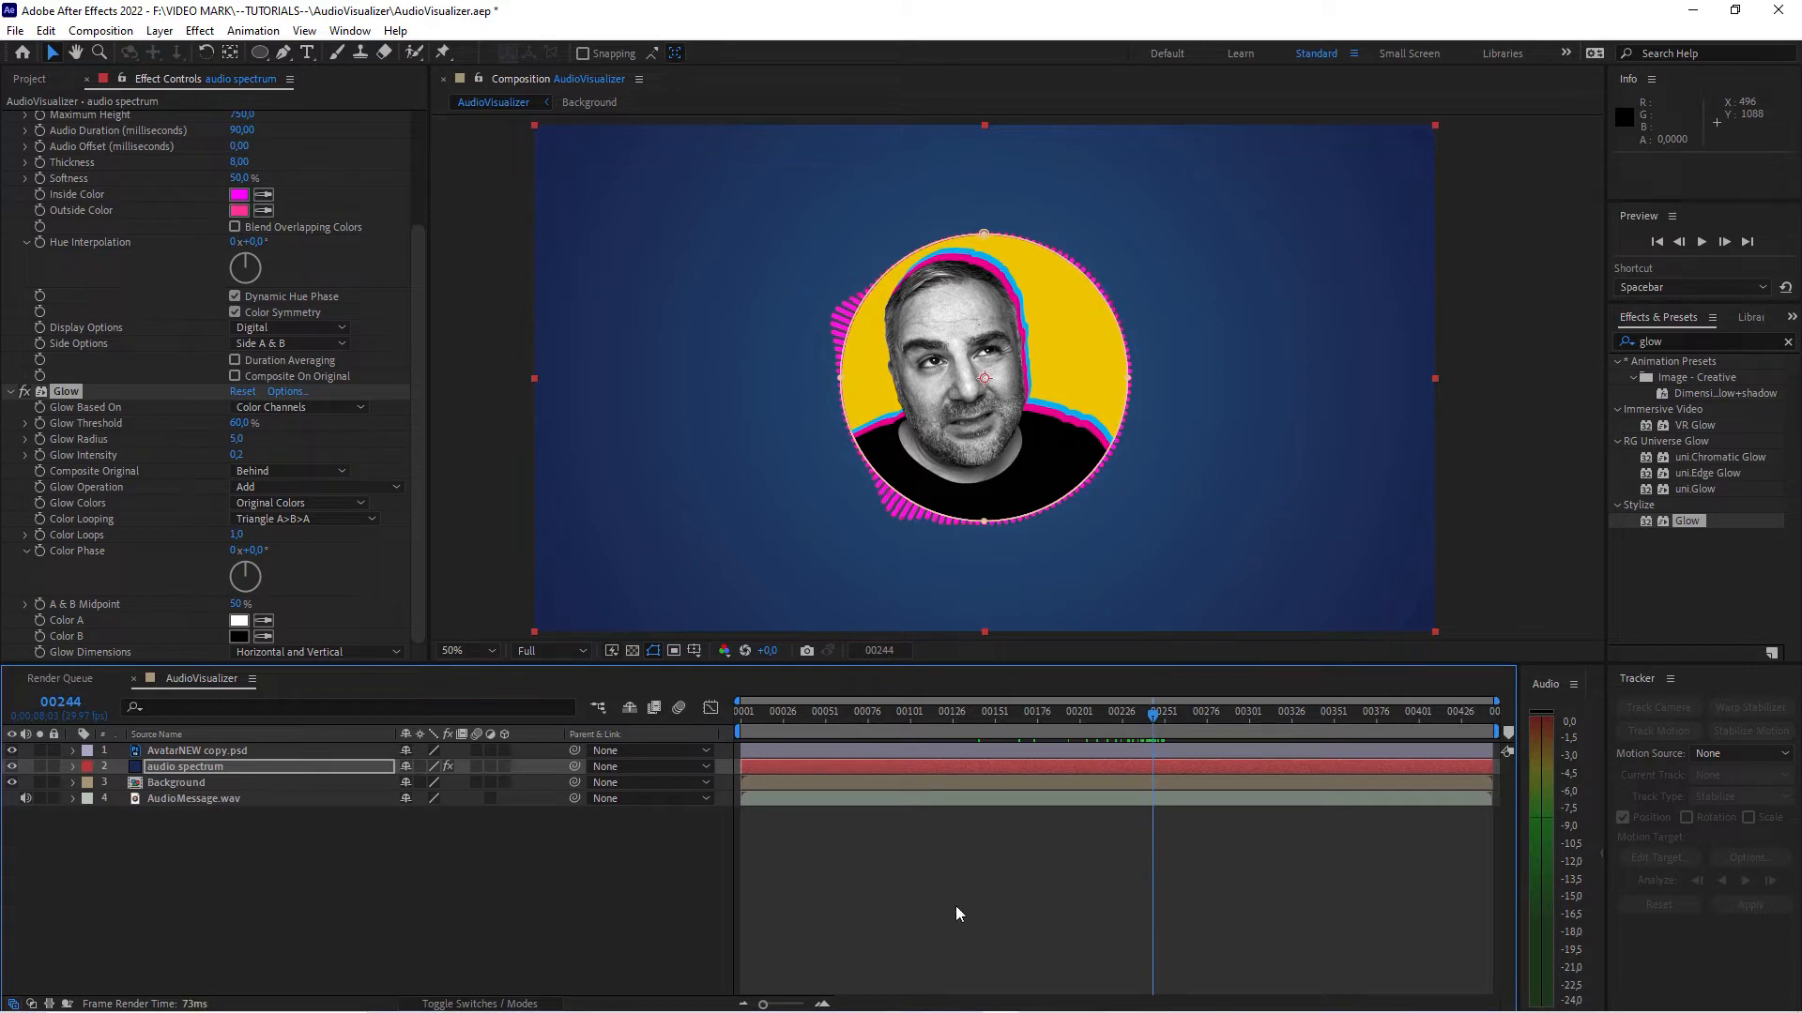
{"action": "left_click", "coordinate": [184, 767]}
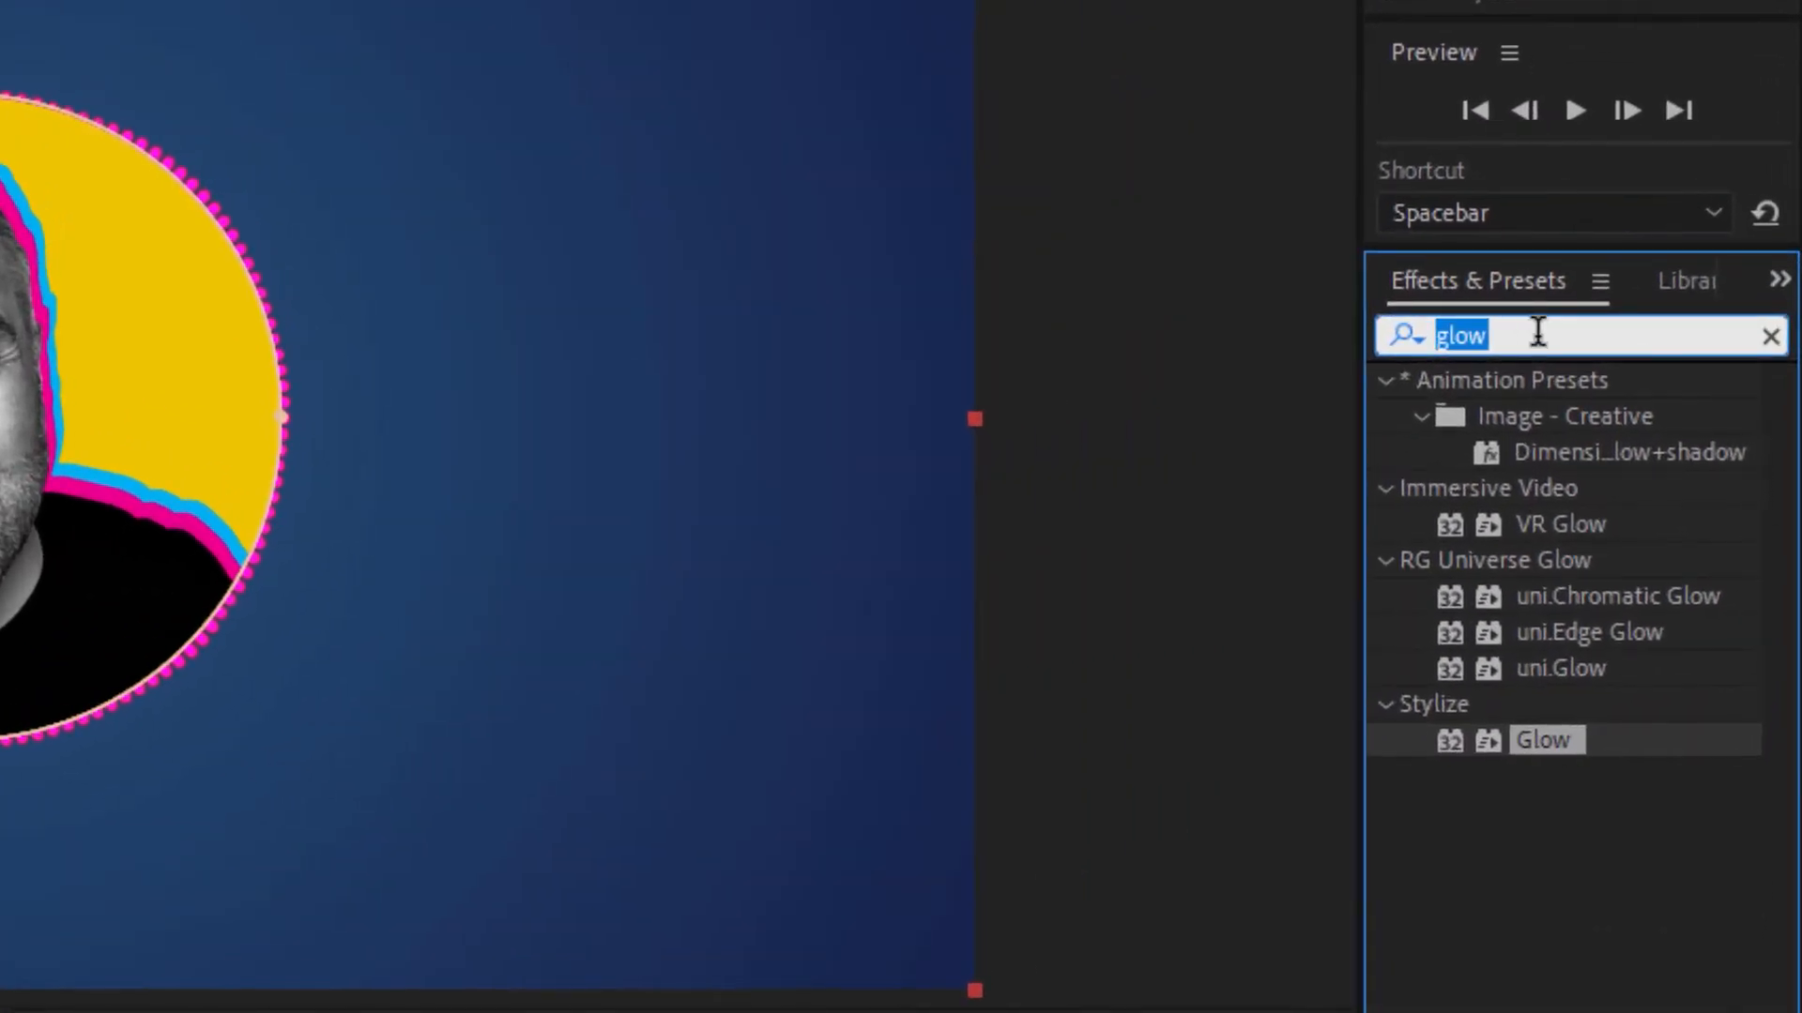
Duplicate the spectrum, apply CC Light Burst 2.5 with ray length 87, preview at Quarter resolution
{"action": "type", "text": "cc li"}
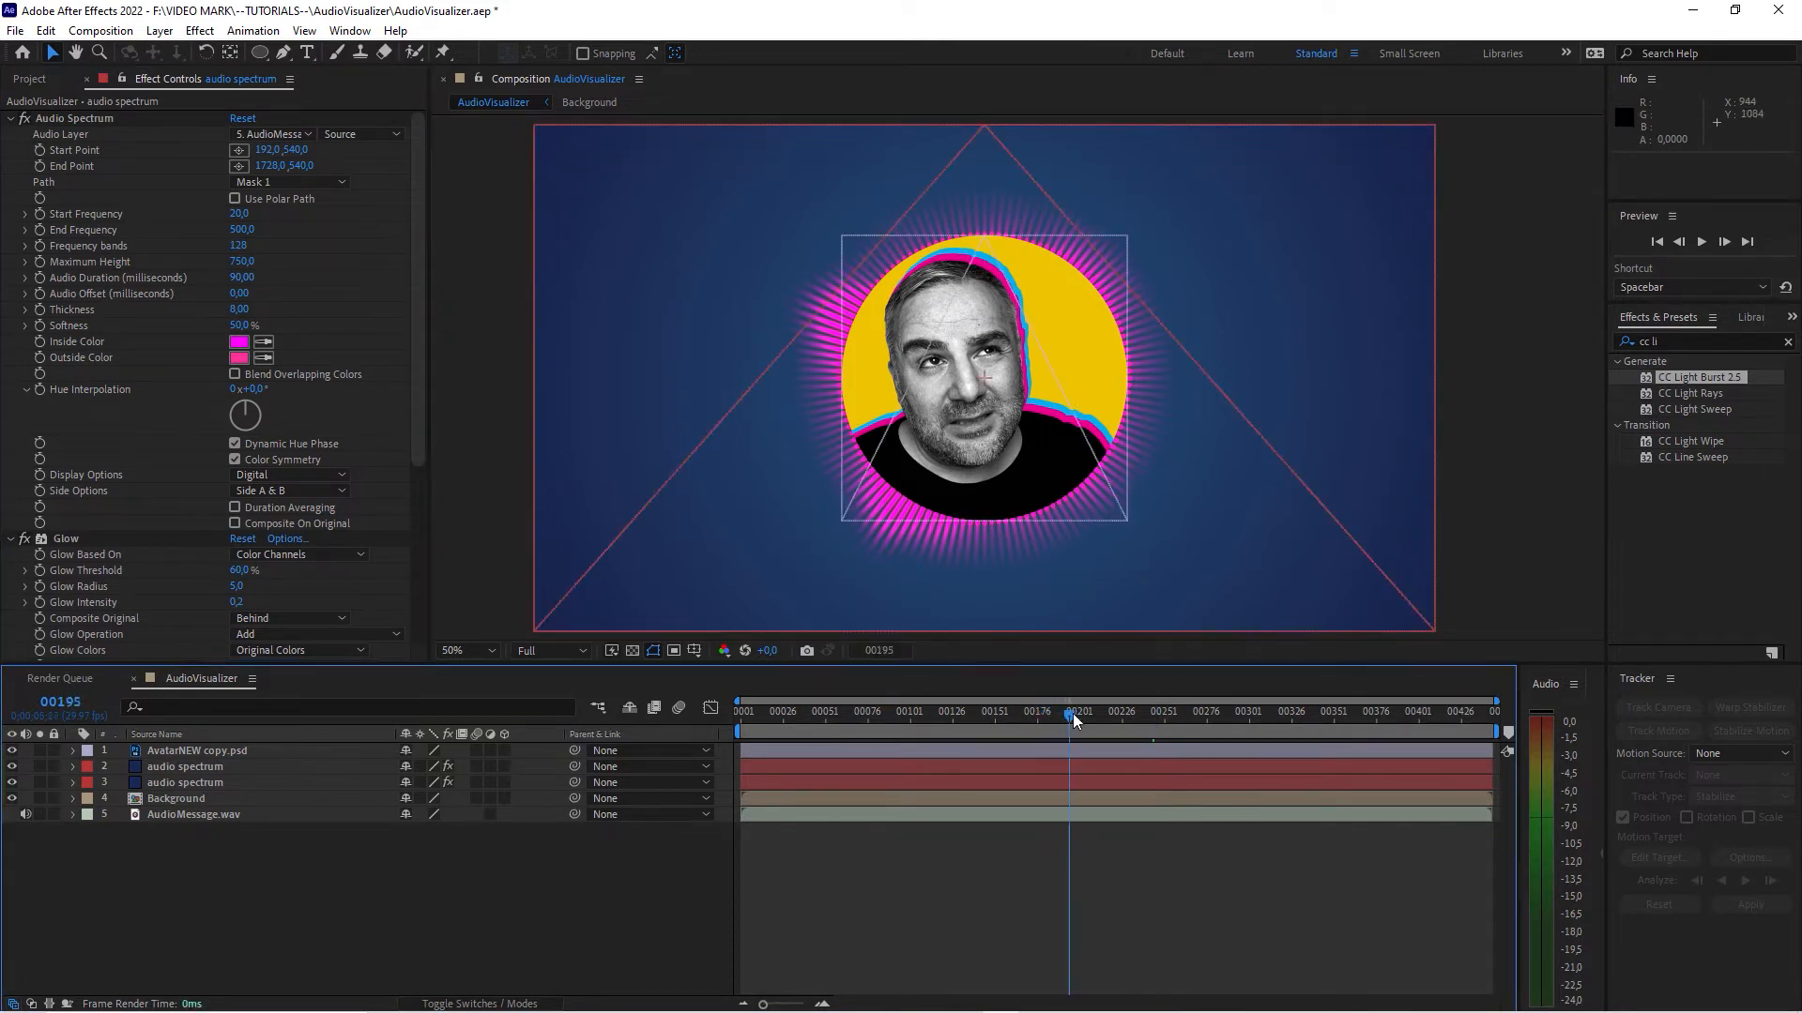
{"action": "left_click", "coordinate": [549, 651]}
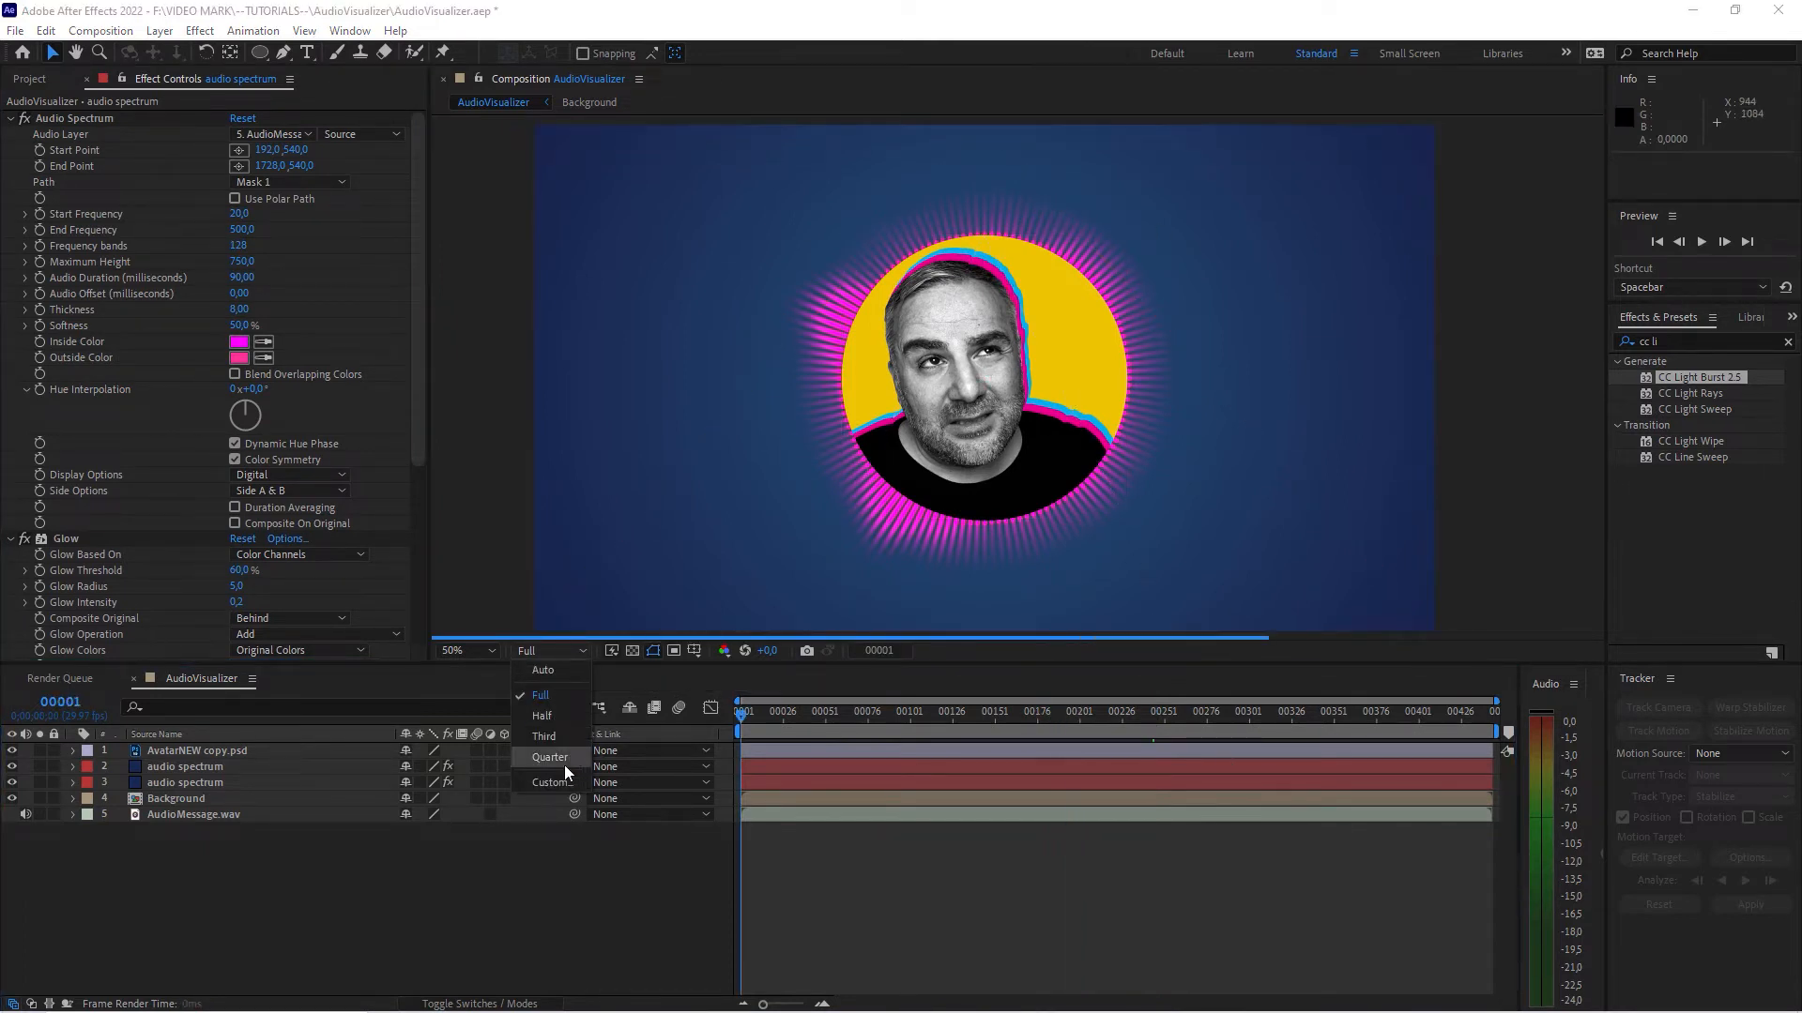
{"action": "left_click", "coordinate": [549, 757]}
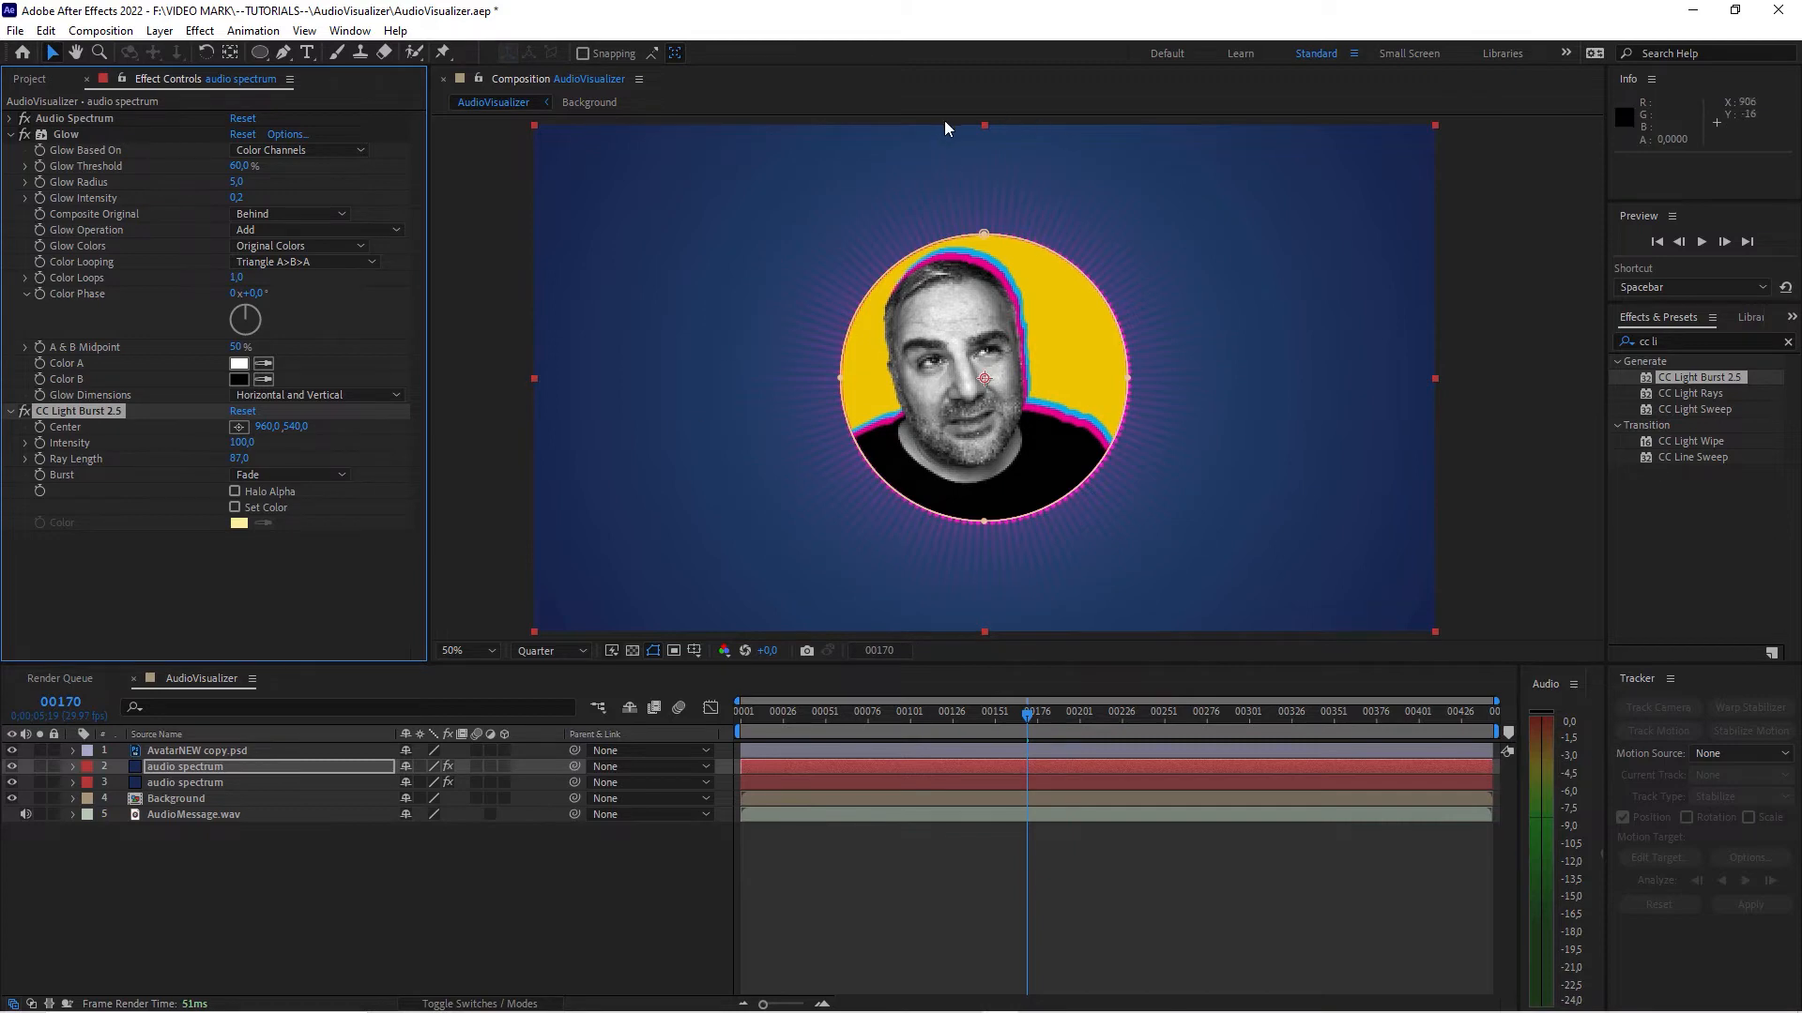
{"action": "left_click", "coordinate": [1028, 712]}
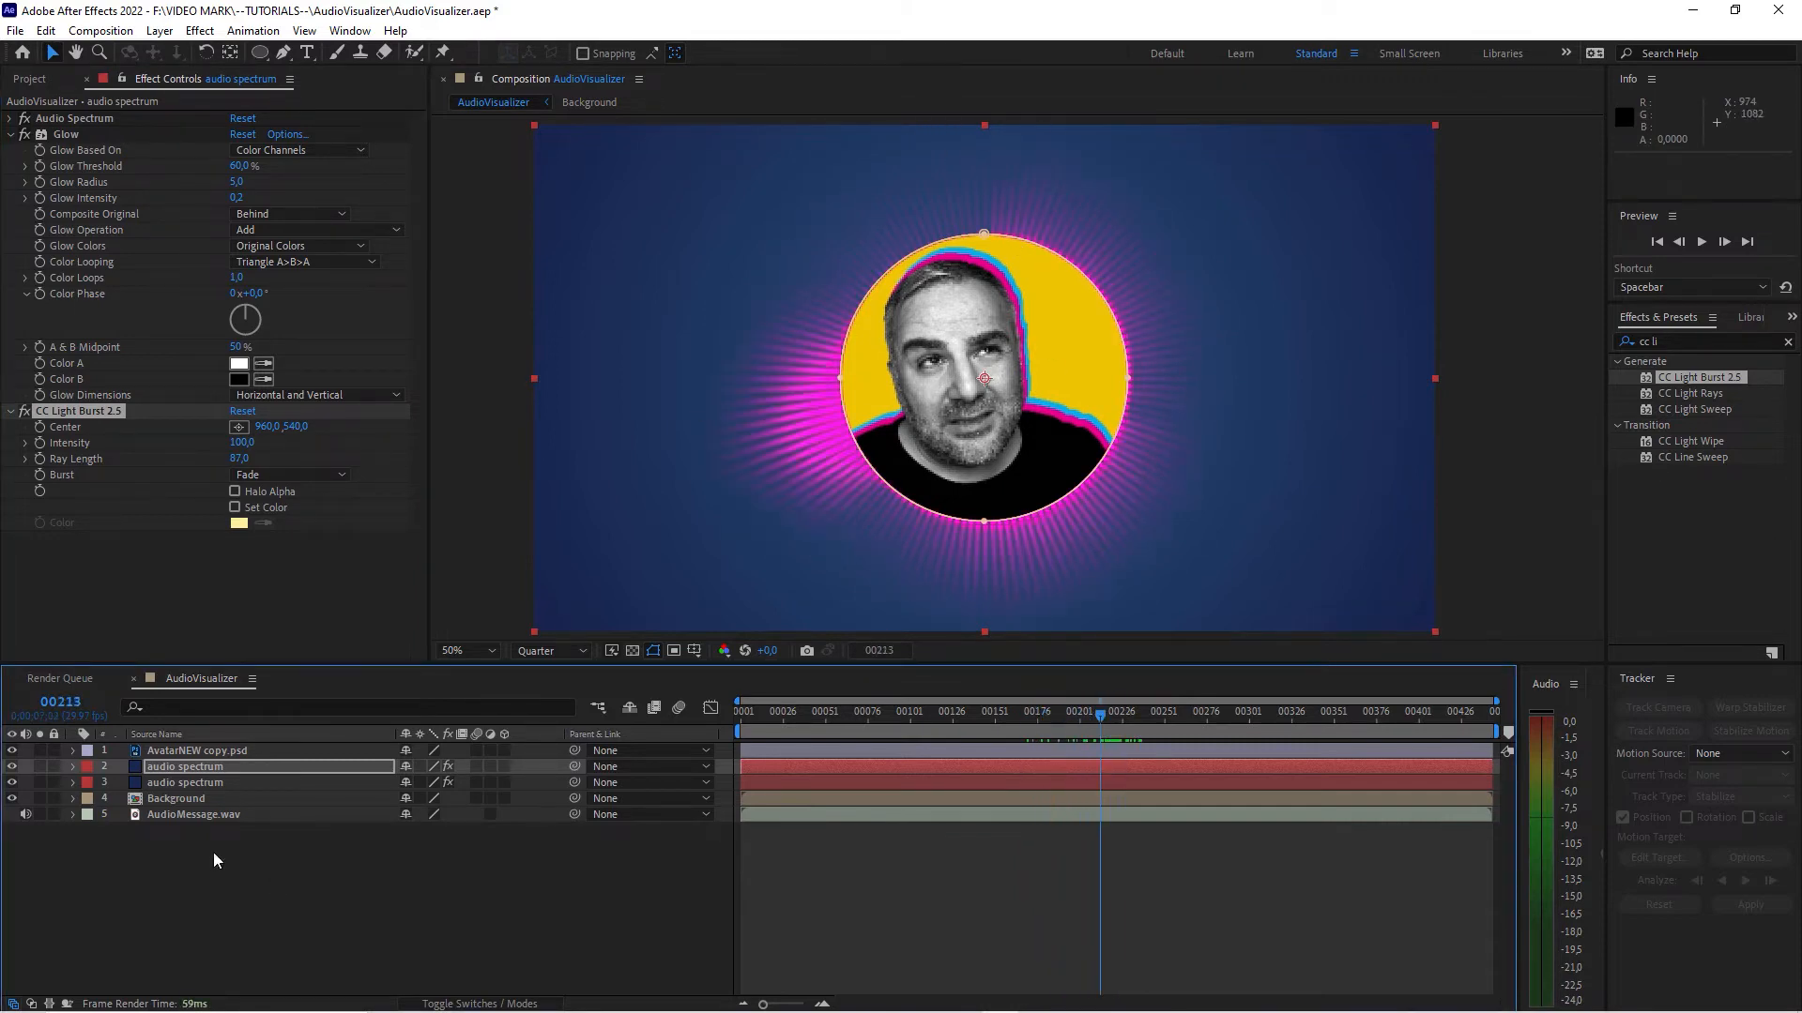
Set the upper audio spectrum copy's Opacity to 50%
{"action": "left_click", "coordinate": [184, 766]}
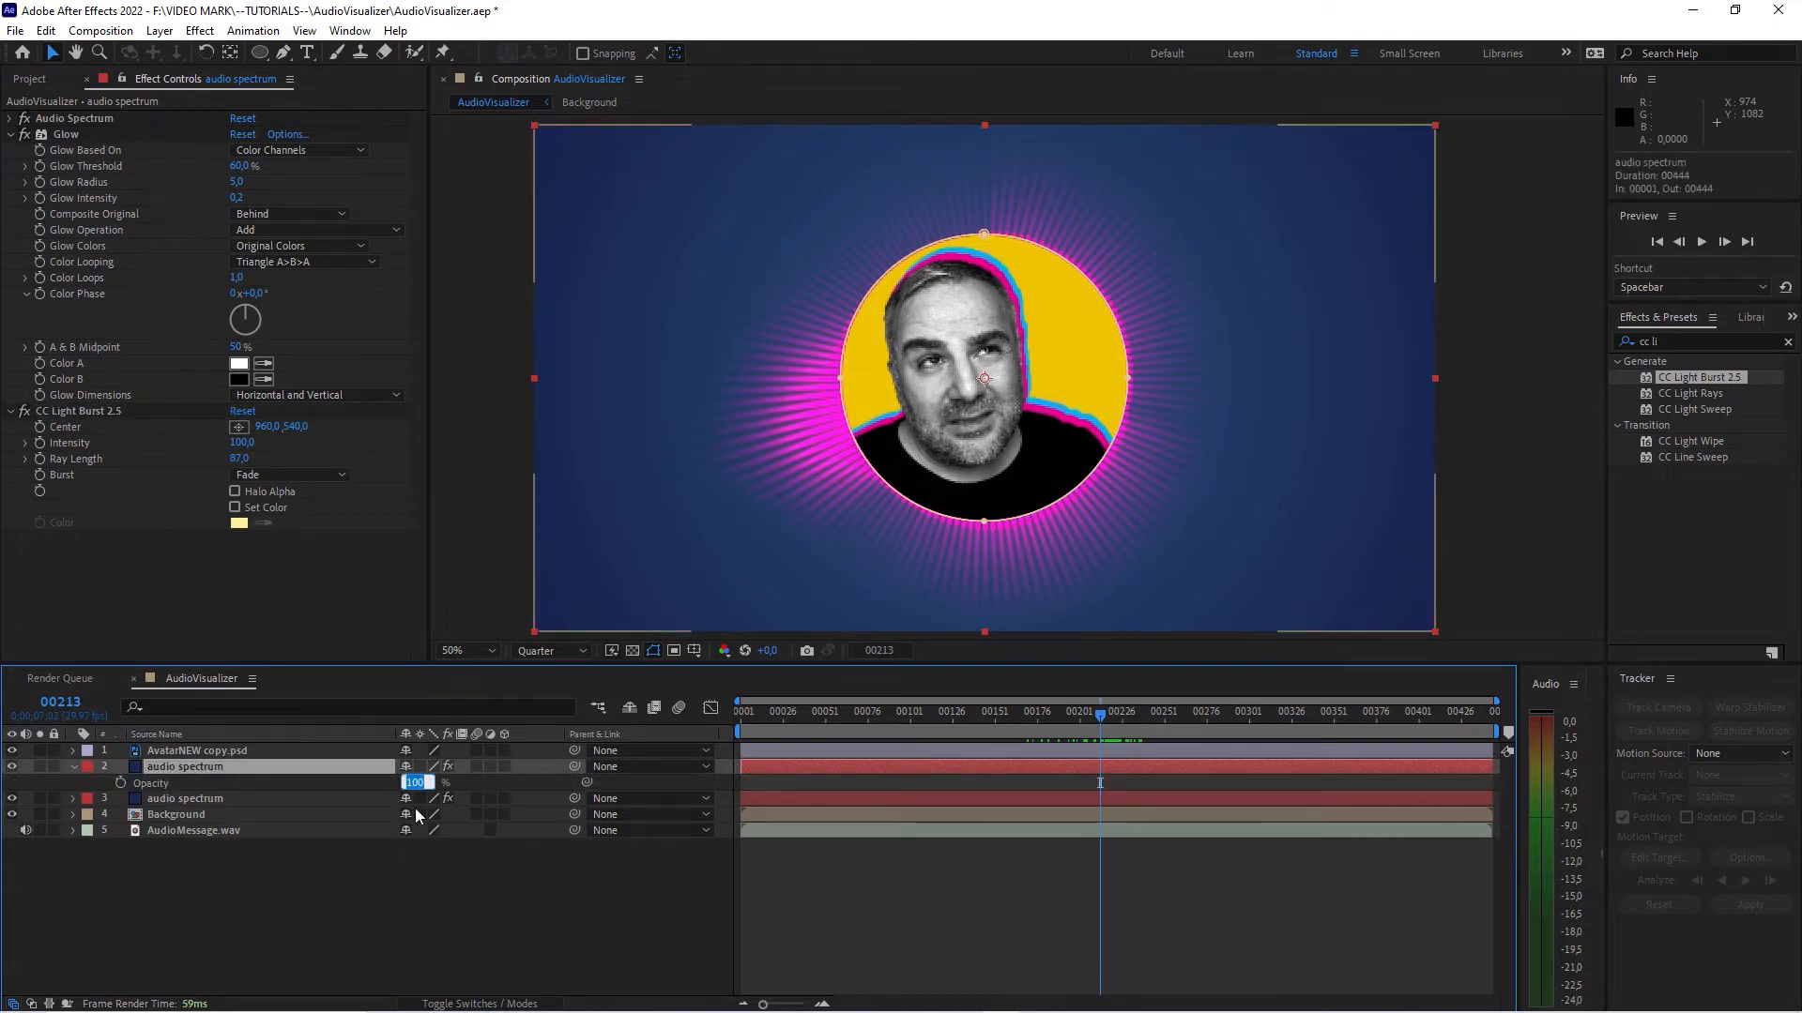
{"action": "type", "text": "50"}
{"action": "left_click", "coordinate": [1707, 342]}
{"action": "type", "text": "gradient"}
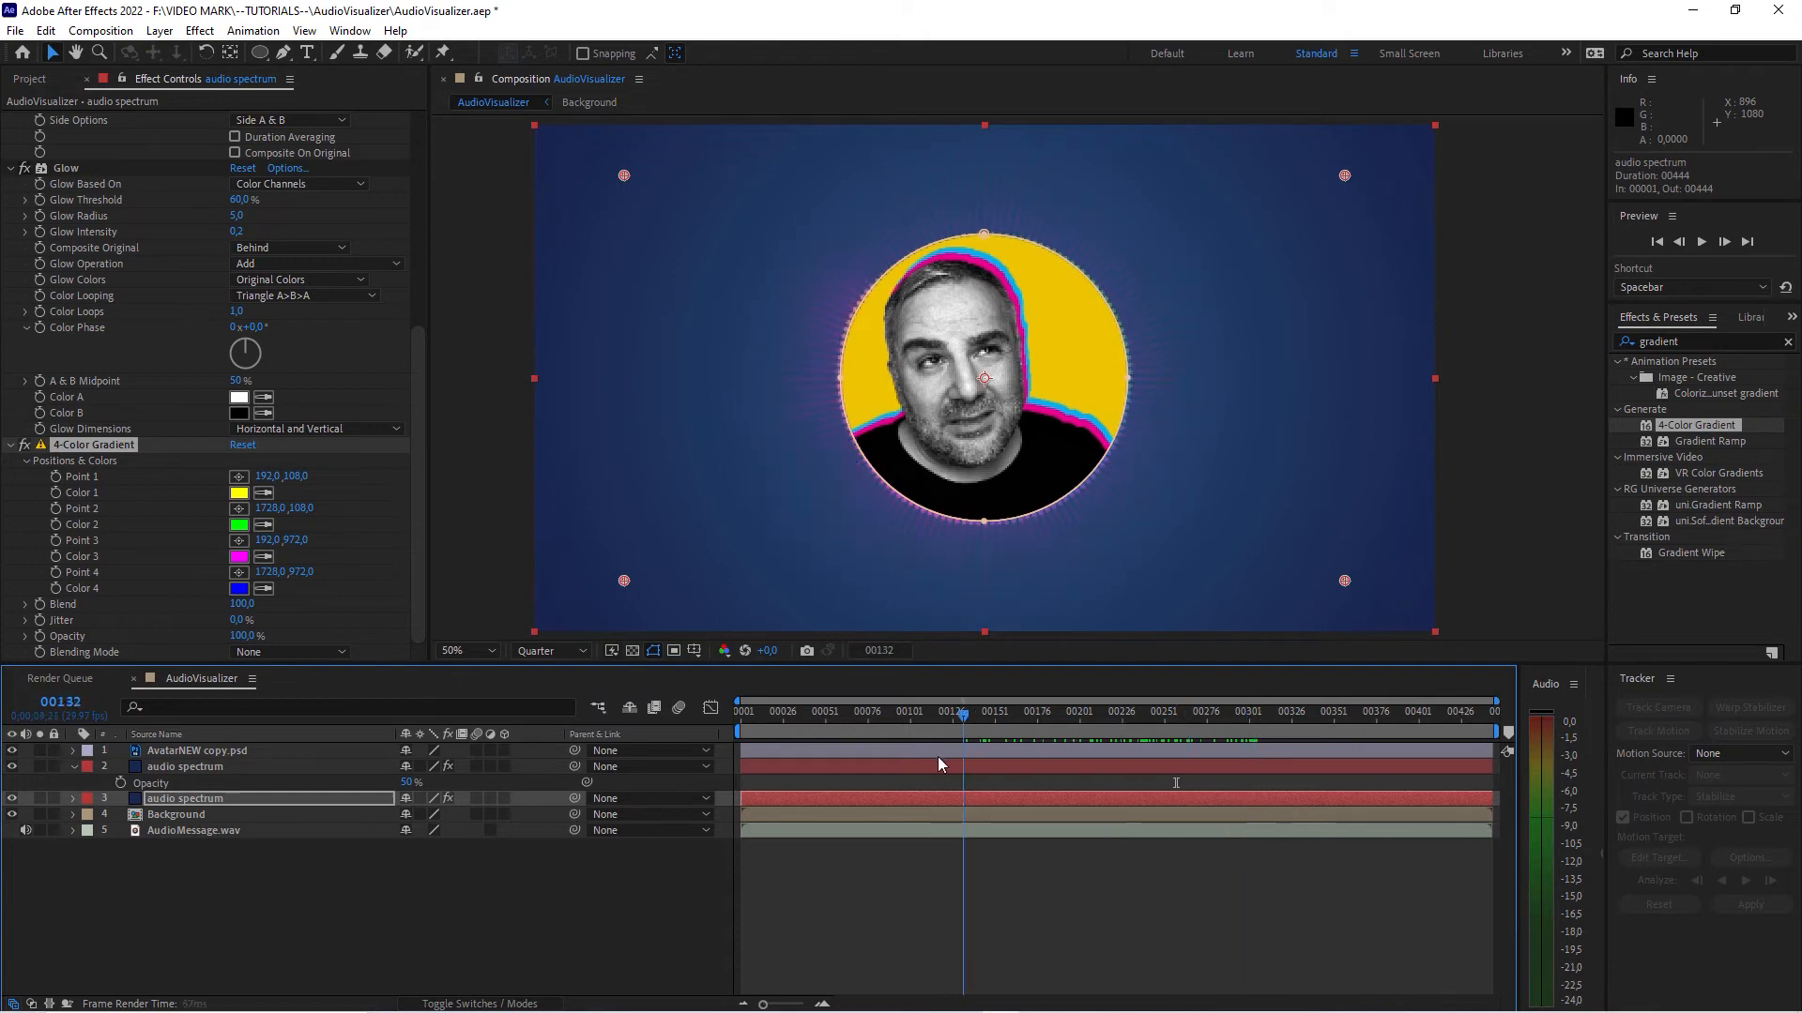
Apply a default 4-Color Gradient to the lower spectrum copy and deselect to view it
{"action": "left_click", "coordinate": [936, 712]}
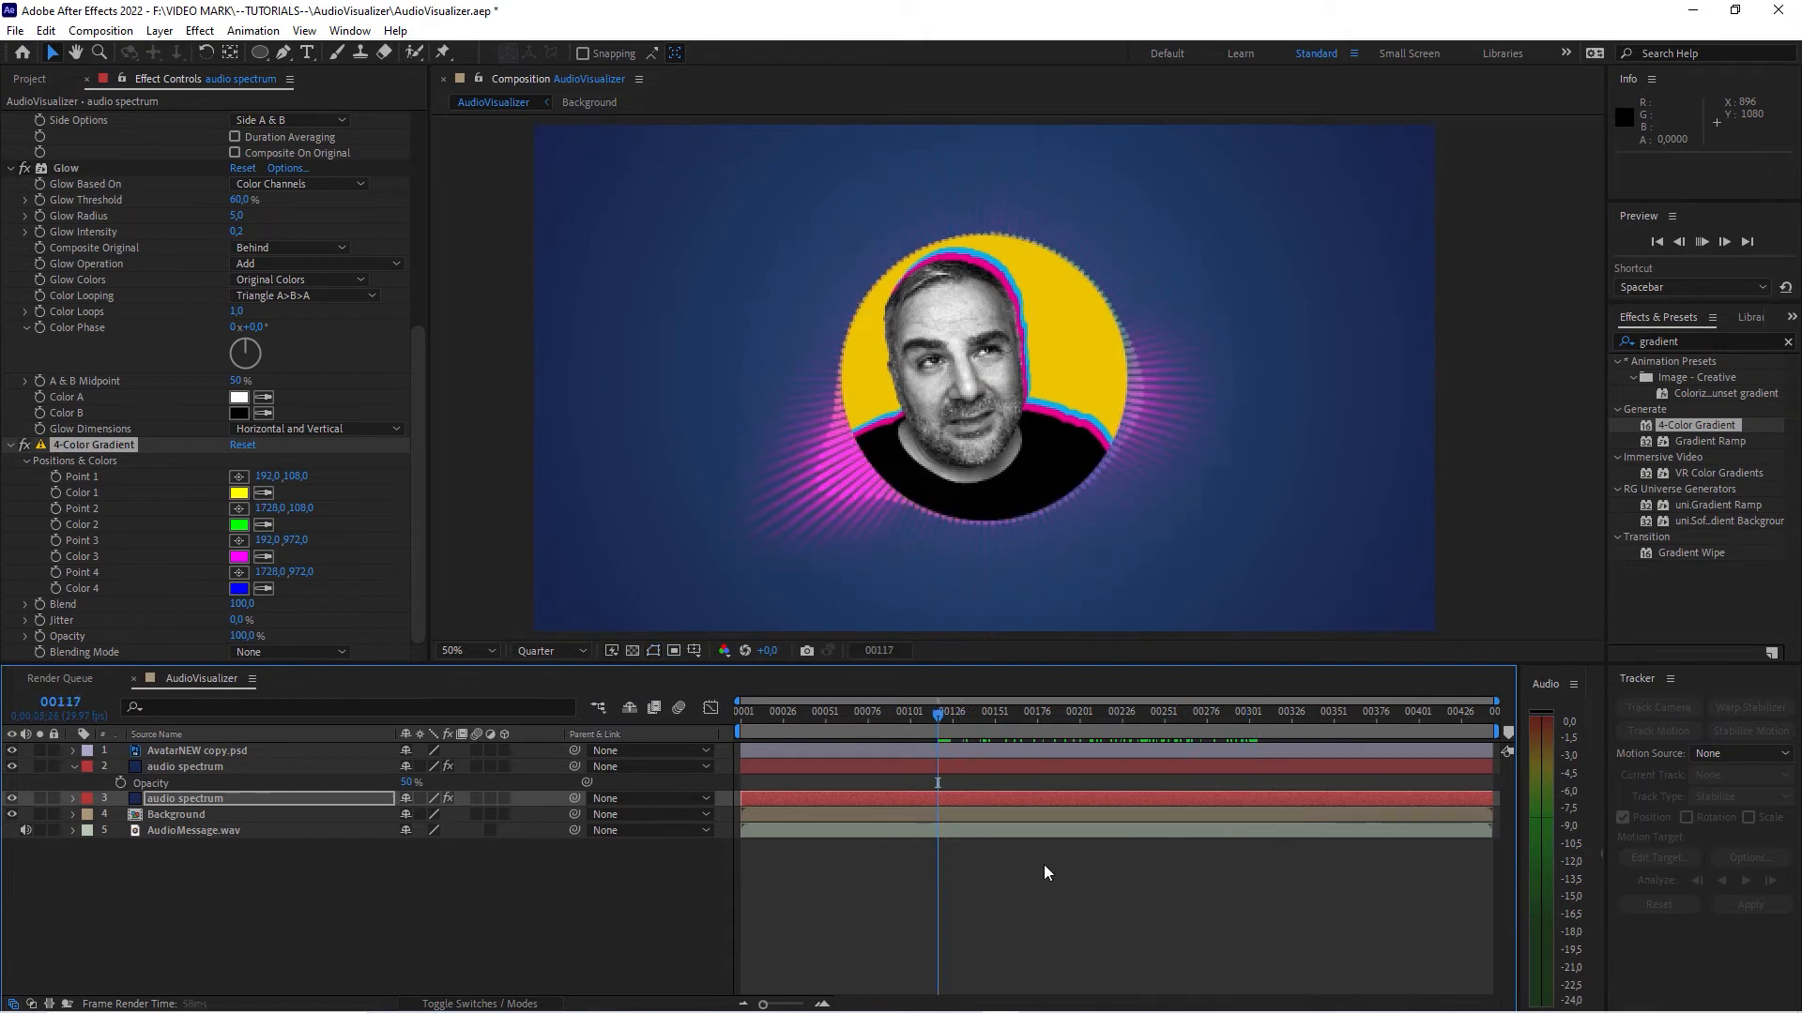